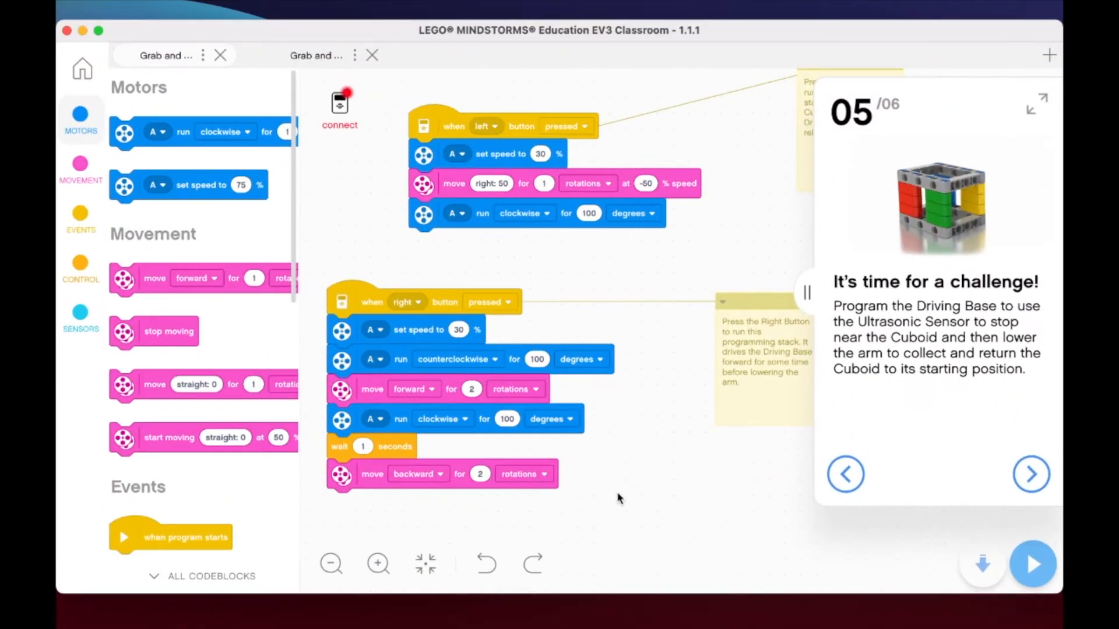
mouse_move(642, 368)
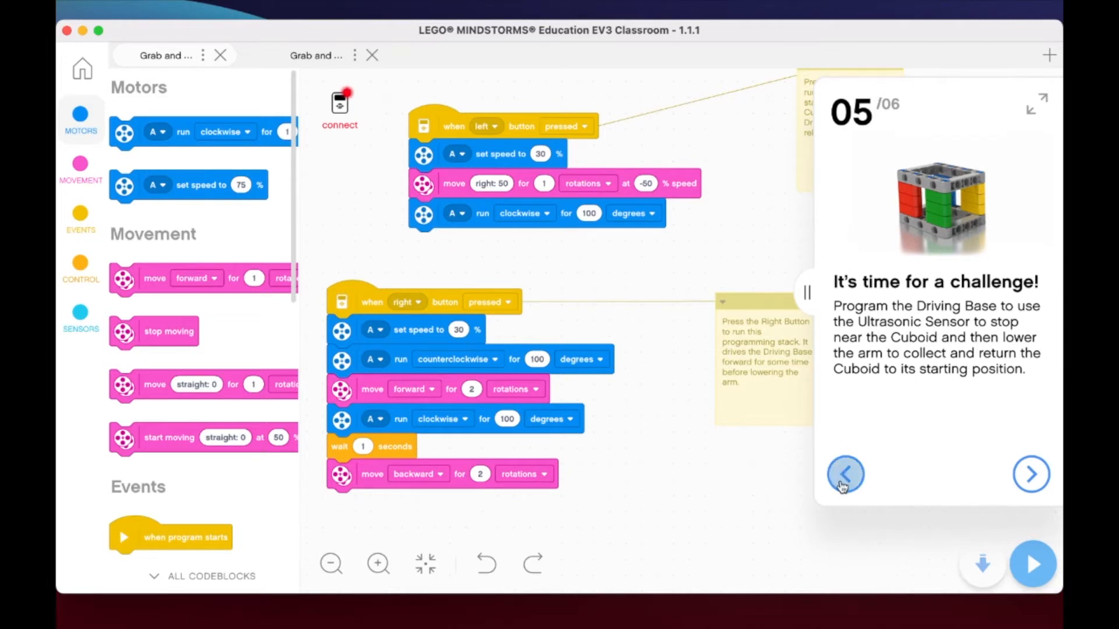
Delete the note and attach a copy of the right-button stack's blocks under the left-button hat.
left_click(846, 474)
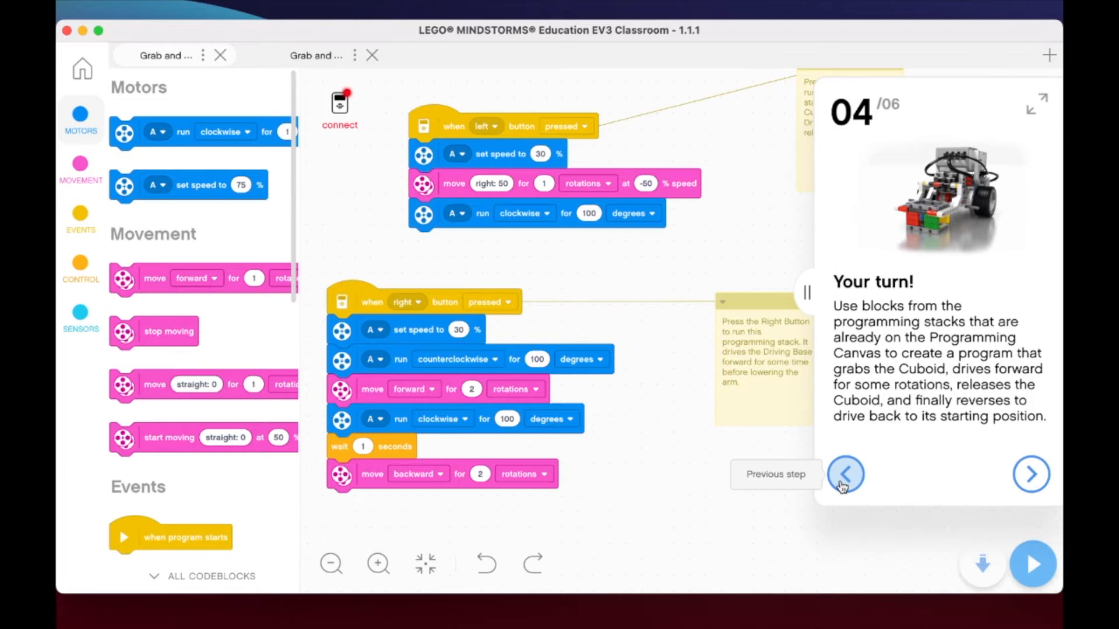
left_click(1030, 475)
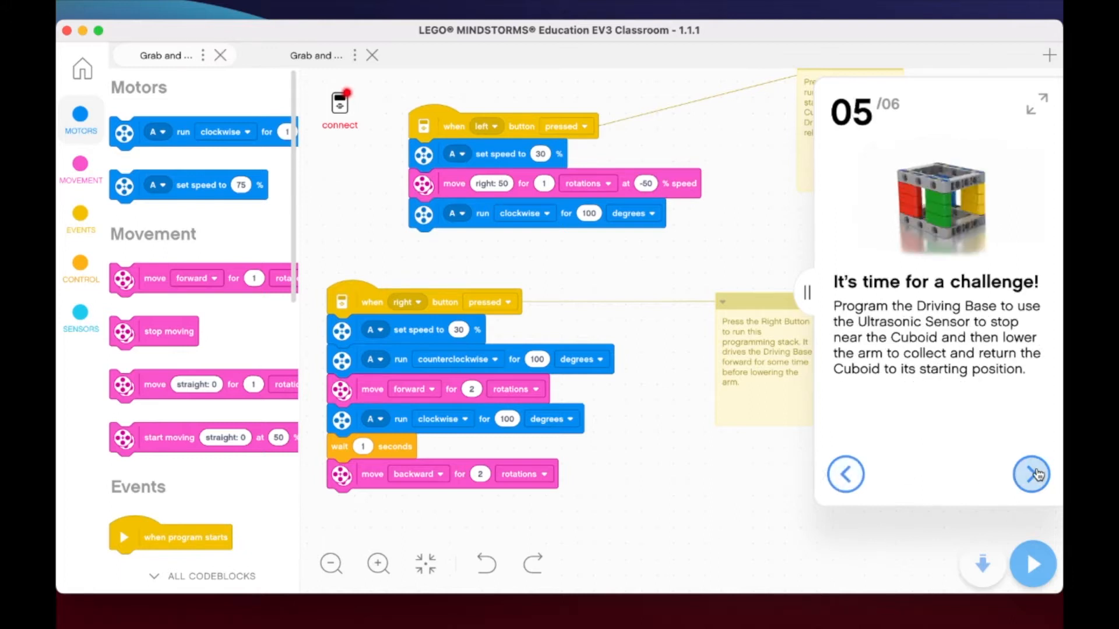
mouse_move(1032, 474)
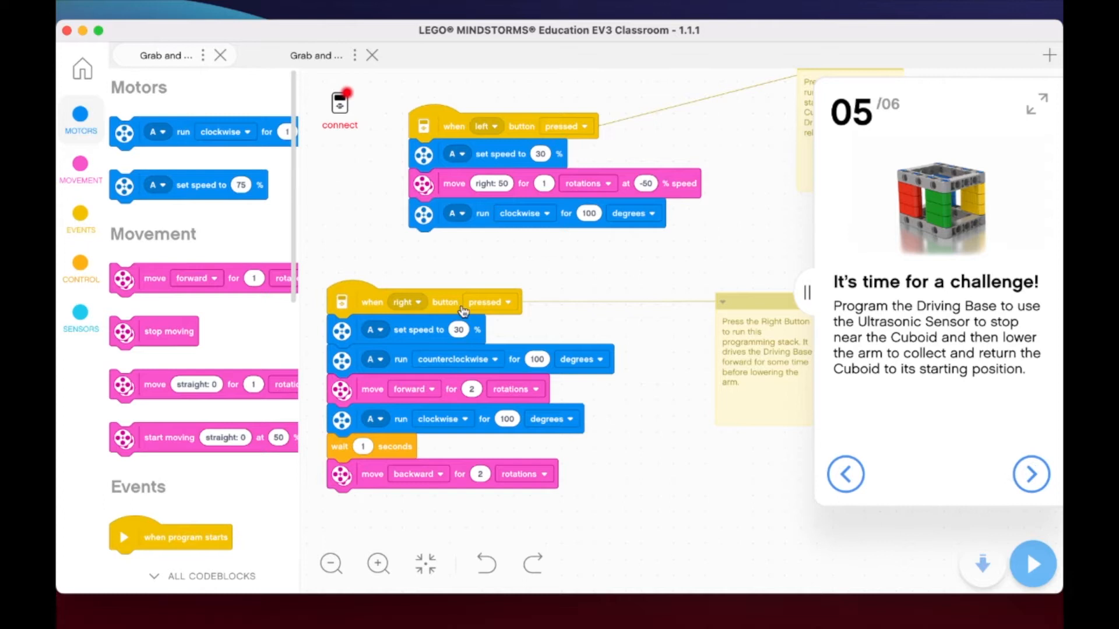
mouse_move(409, 508)
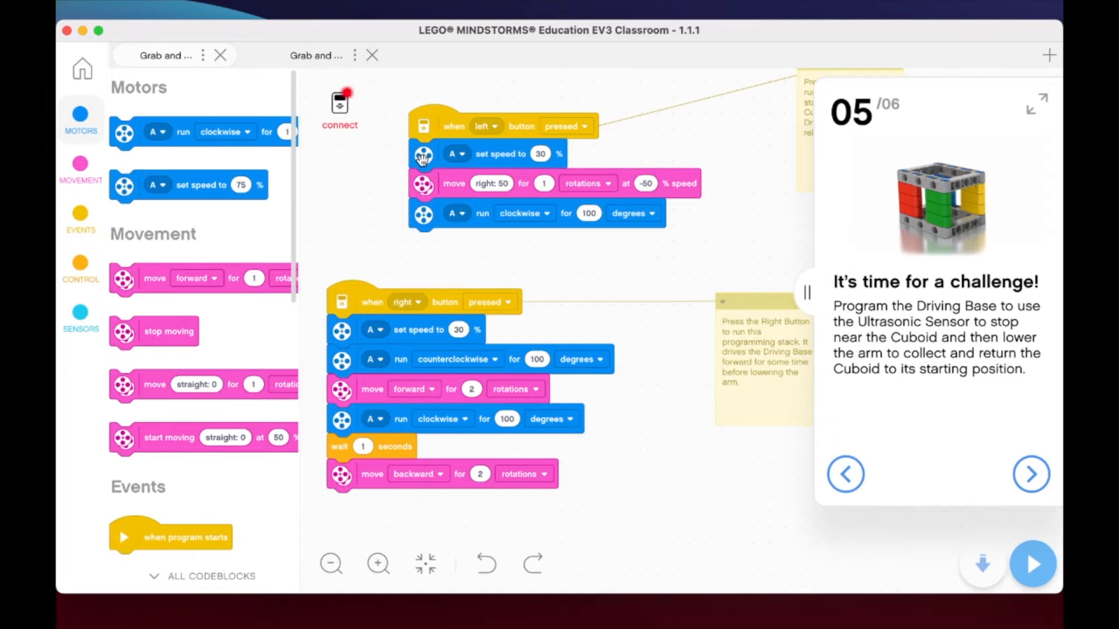
mouse_move(383, 322)
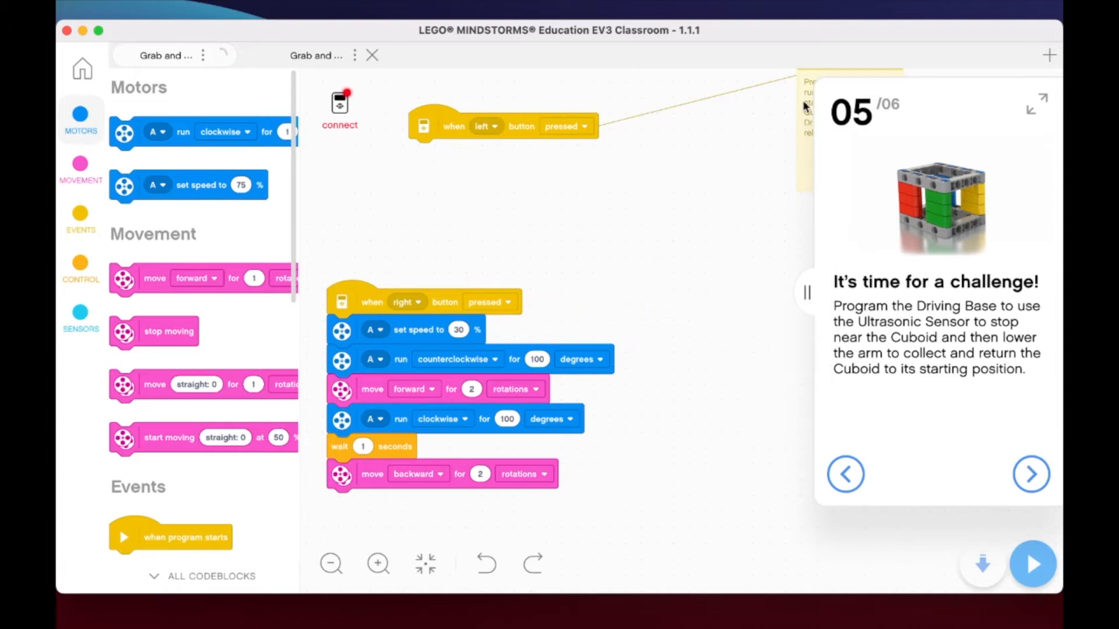
right_click(857, 215)
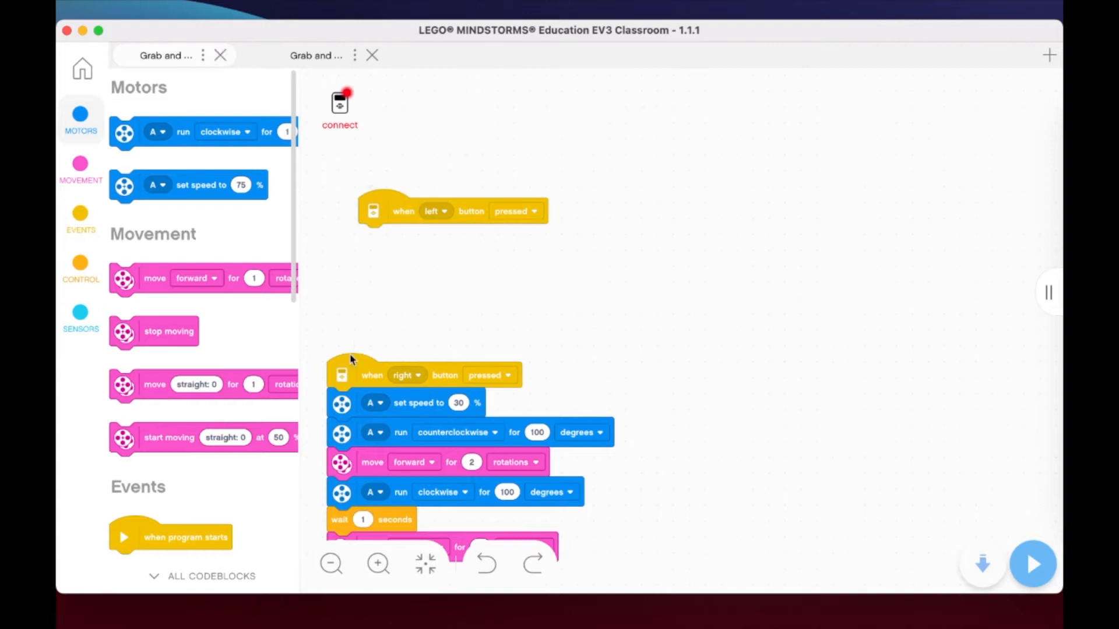
left_click_drag(371, 374, 699, 208)
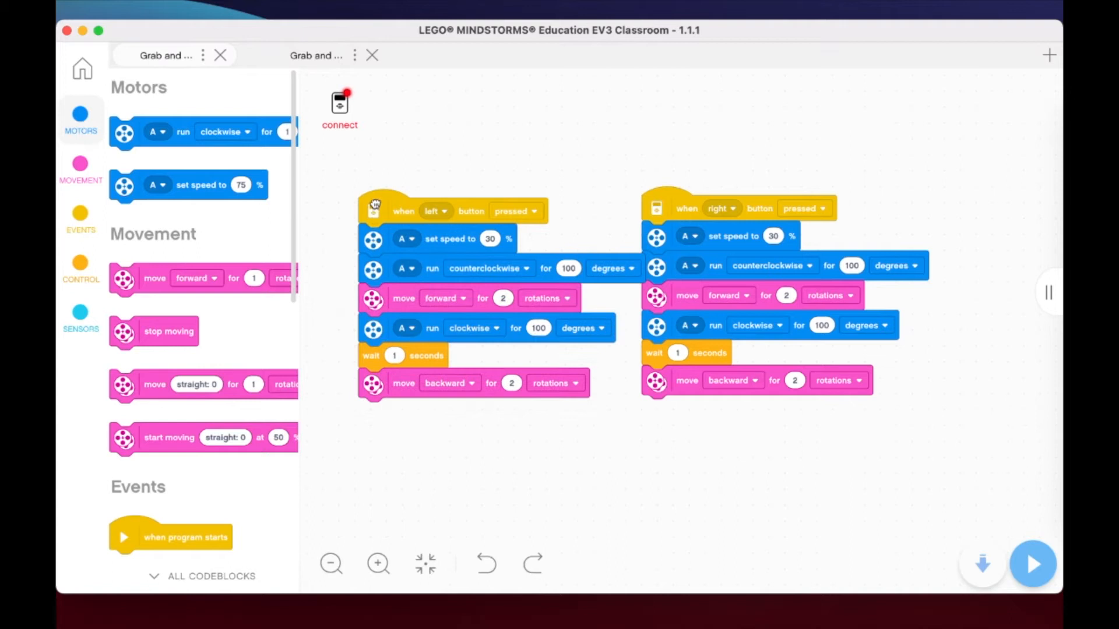
Detach the set speed and run counterclockwise blocks, keeping the forward-drive blocks under the left hat.
left_click_drag(375, 207, 352, 211)
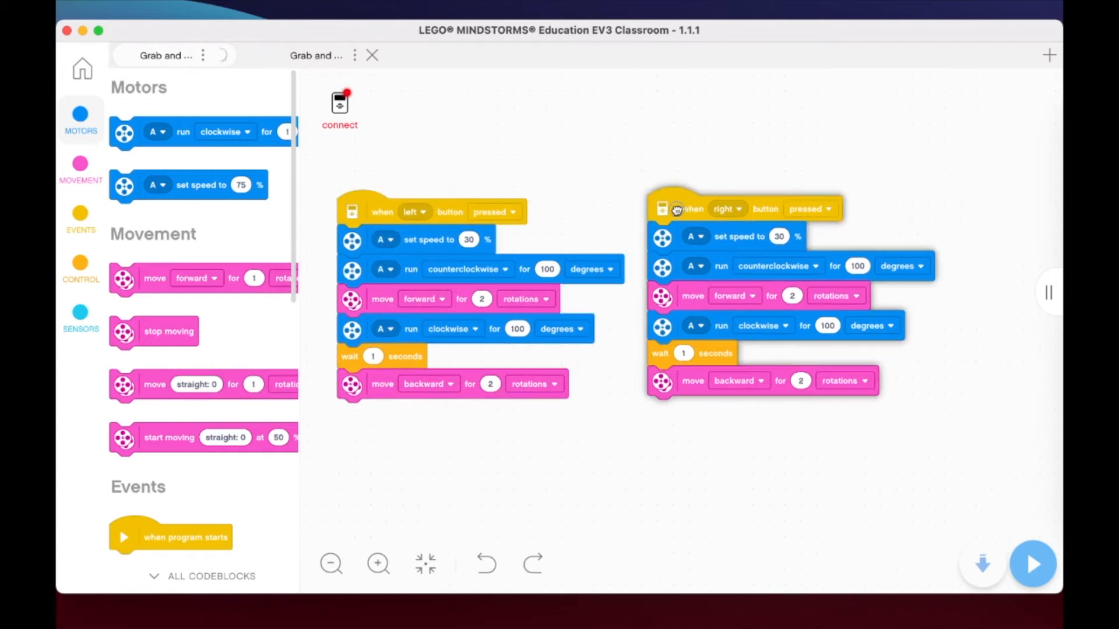
left_click_drag(676, 209, 673, 209)
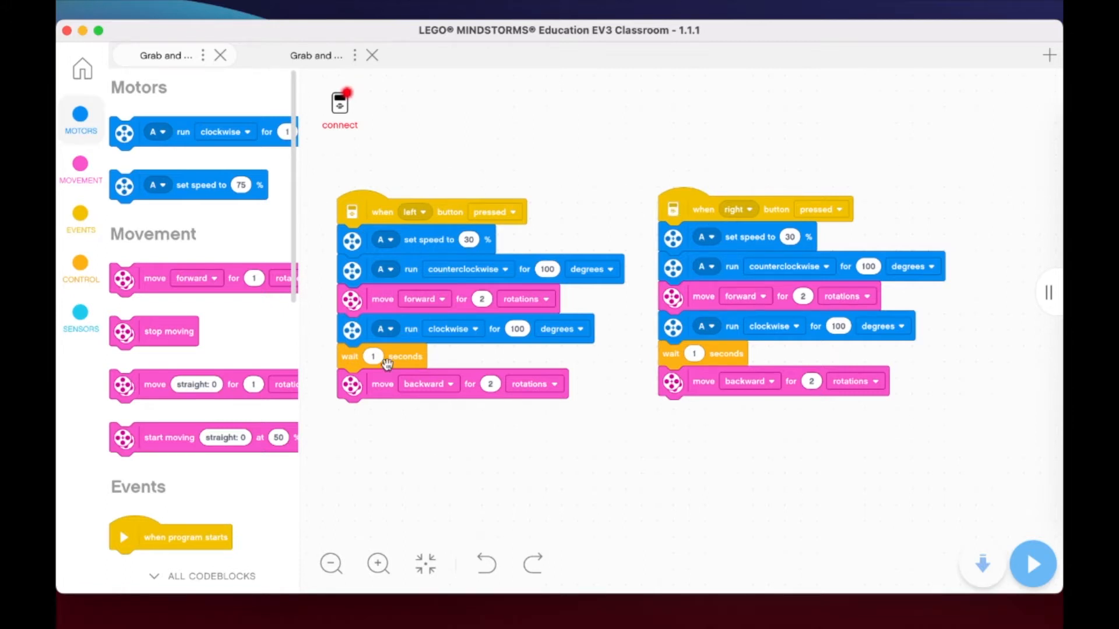
mouse_move(417, 239)
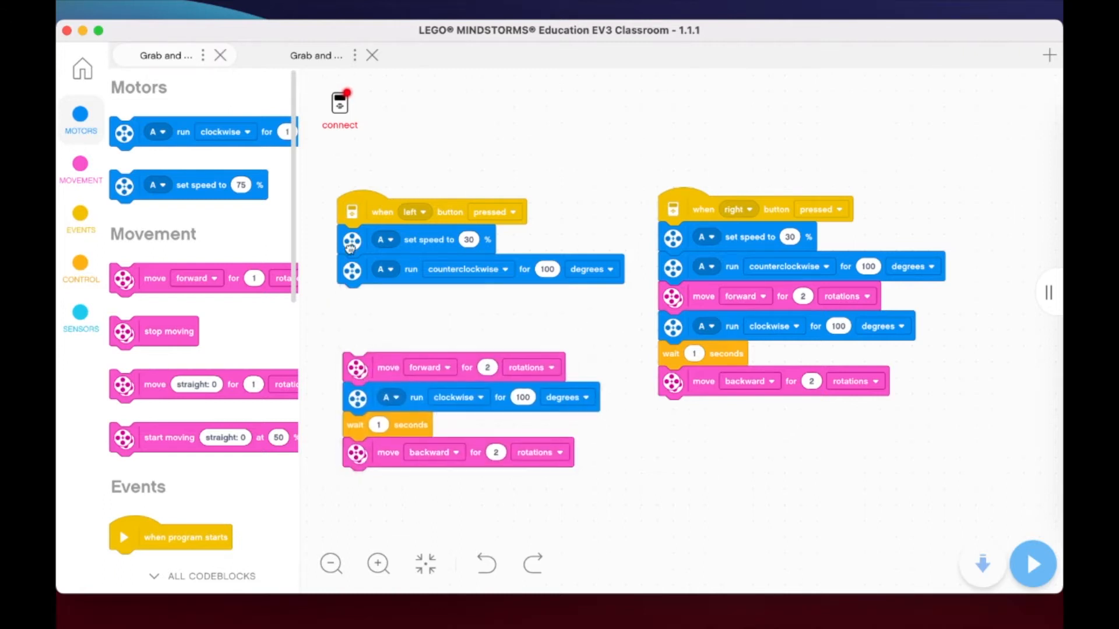
left_click_drag(383, 239, 710, 480)
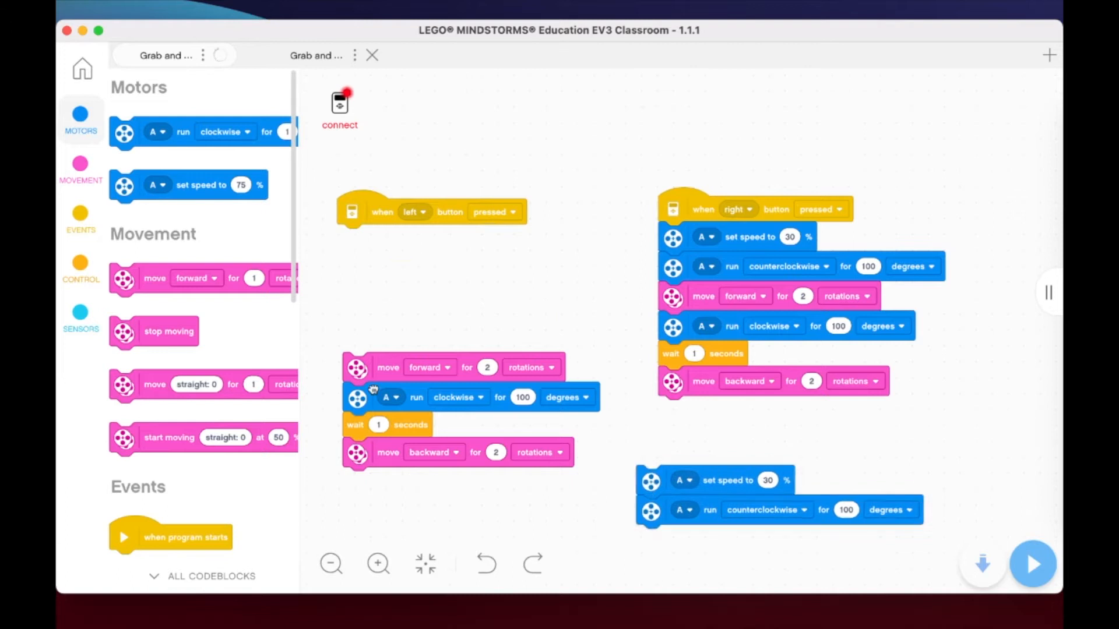
left_click_drag(387, 367, 382, 243)
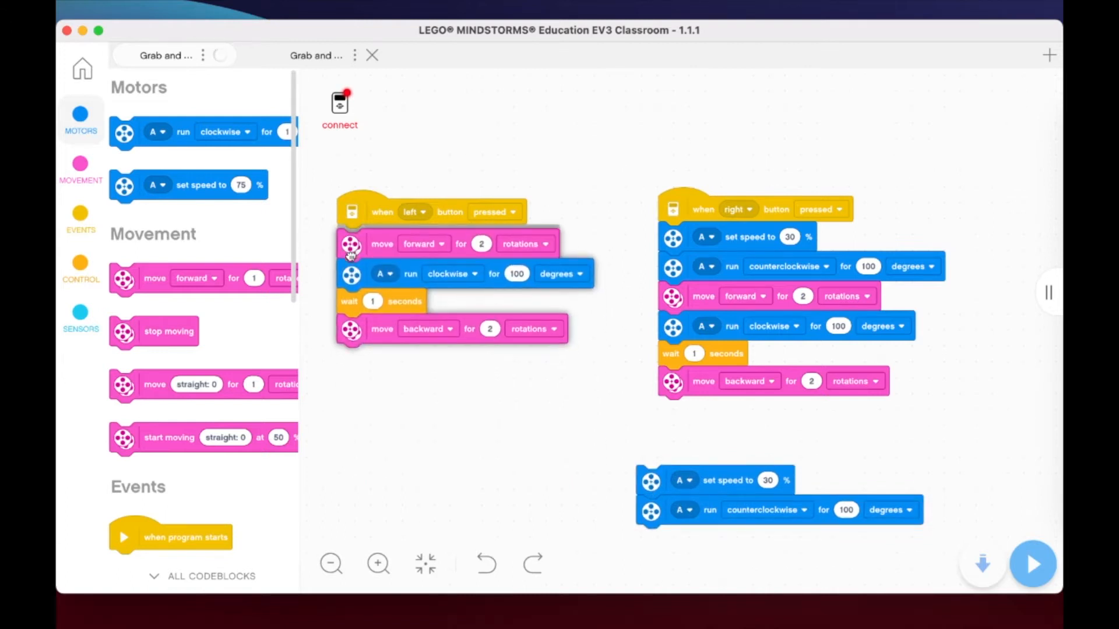
Add set movement speed 30%, start moving straight and an empty wait-until block under the left hat.
left_click(202, 576)
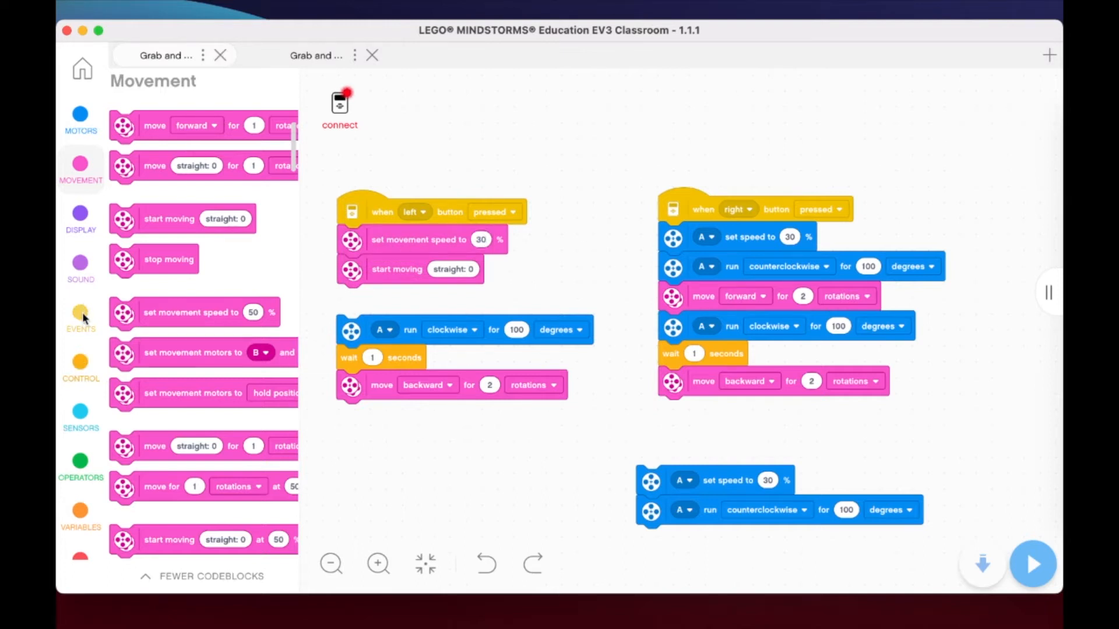
left_click(80, 320)
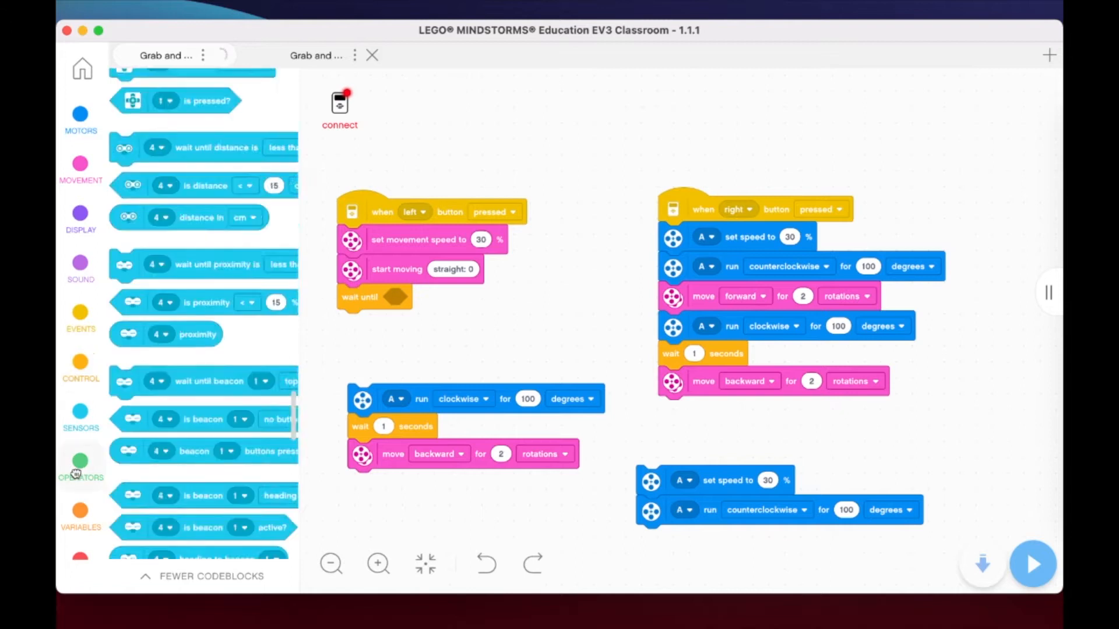
Fill the wait-until block with the ultrasonic 'is distance < cm?' condition.
left_click(80, 462)
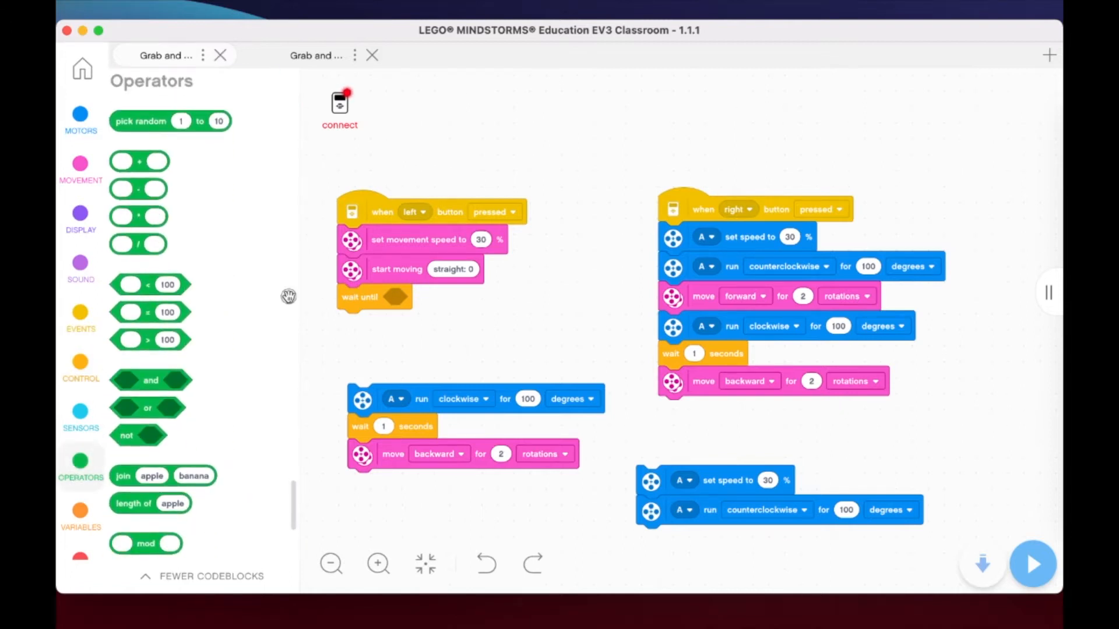
left_click(80, 413)
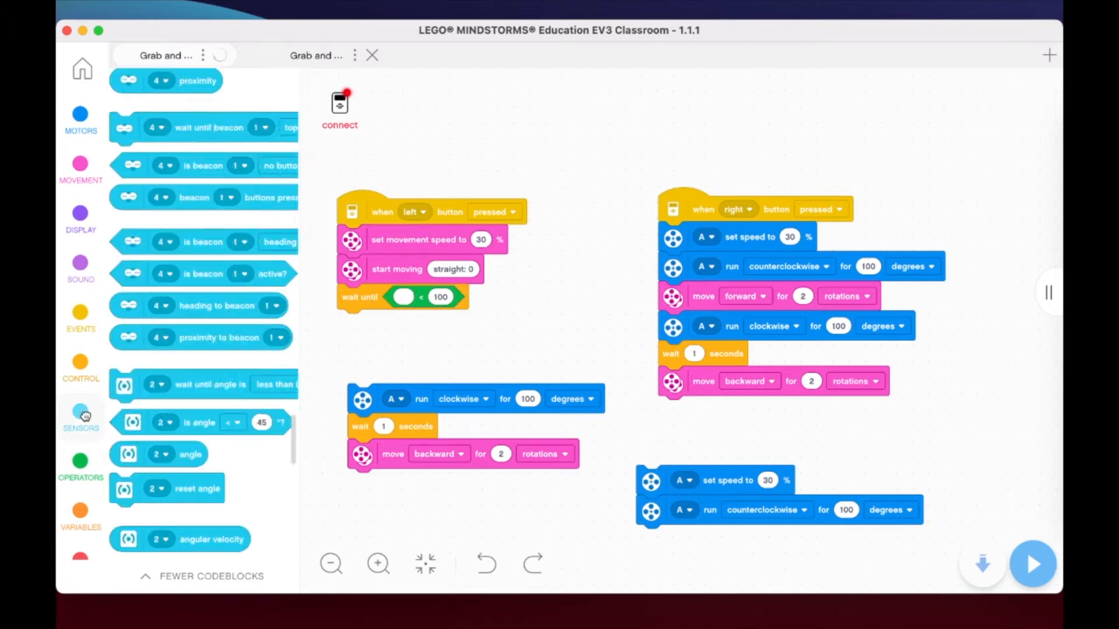
left_click(80, 413)
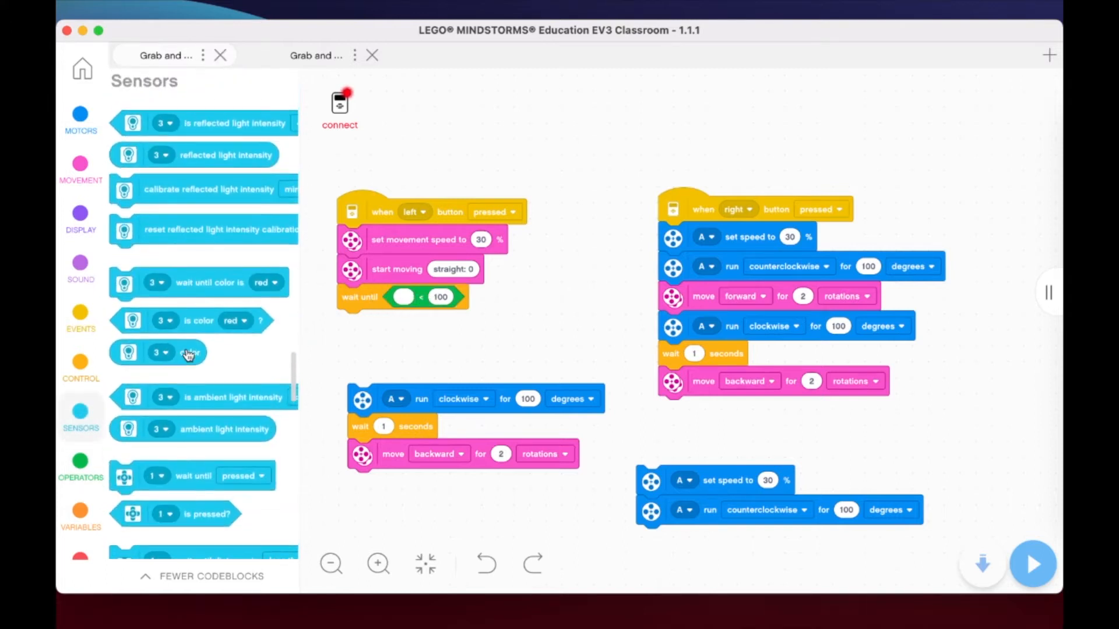
scroll("down", 3)
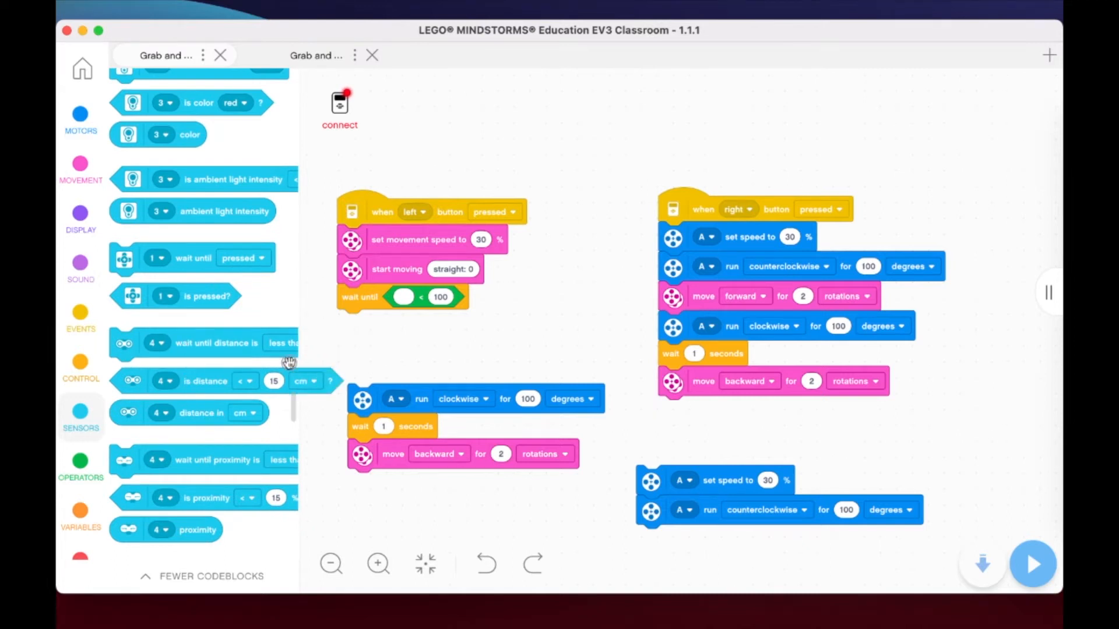
left_click_drag(208, 380, 443, 313)
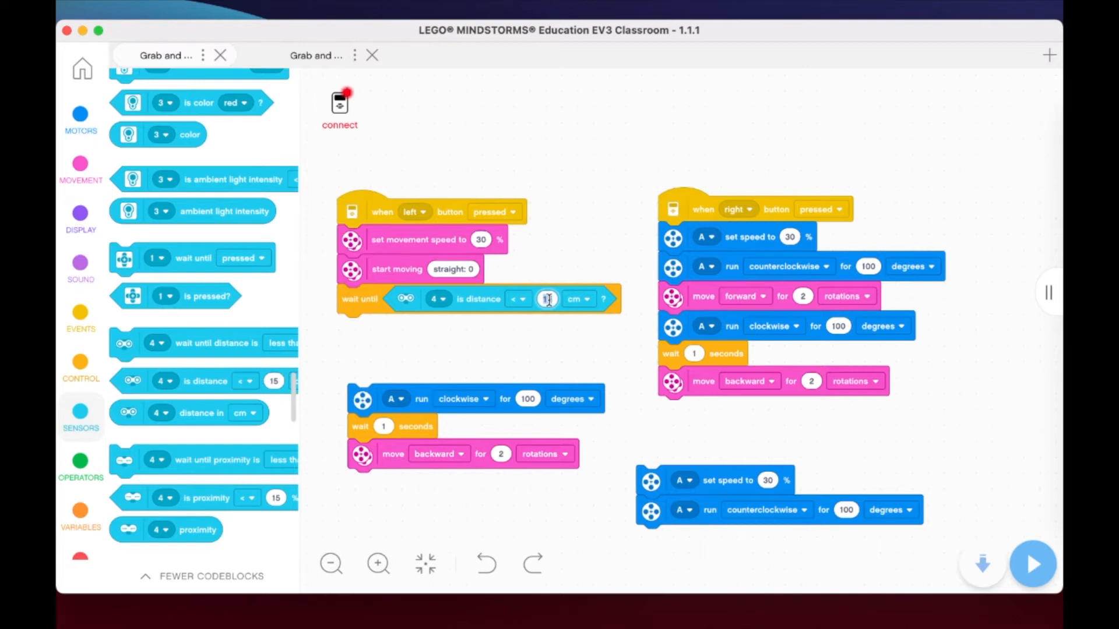
type("15")
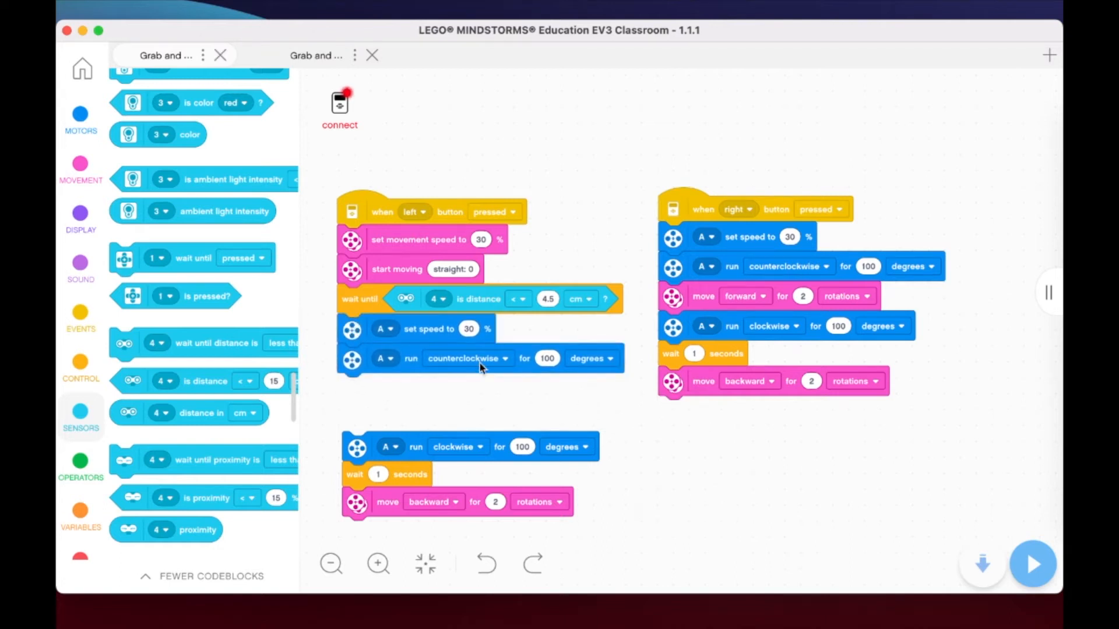
mouse_move(355, 481)
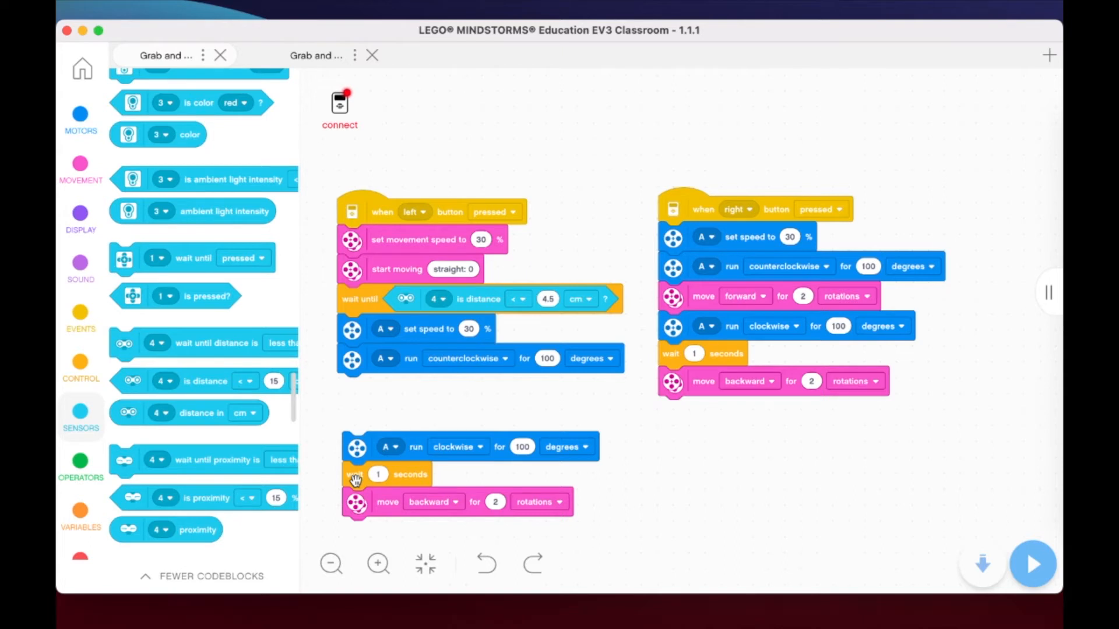
mouse_move(468, 243)
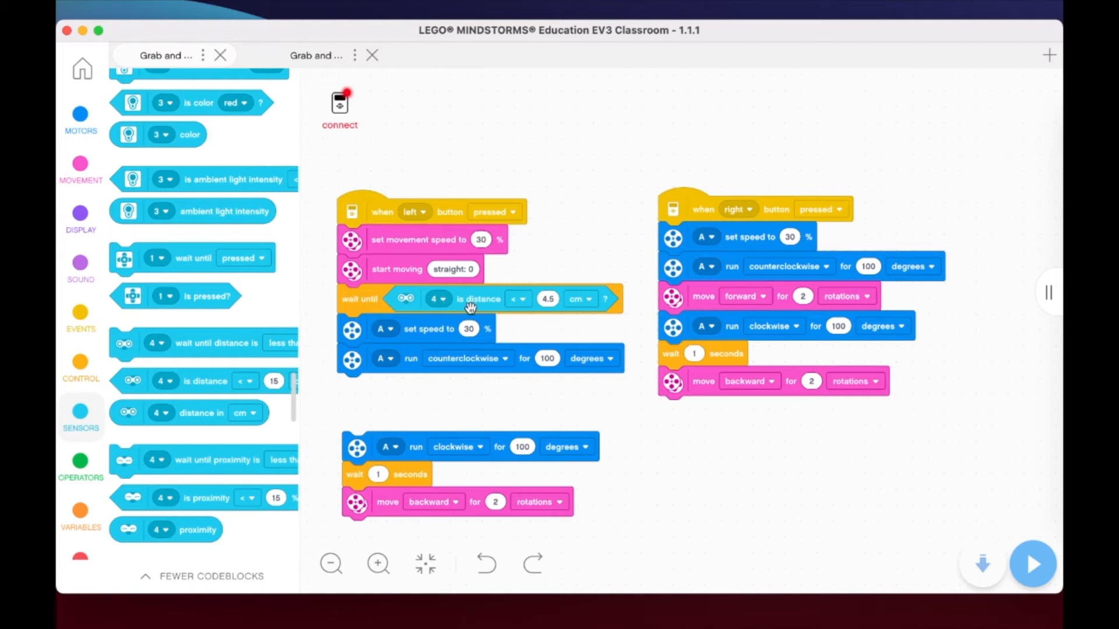
mouse_move(428, 330)
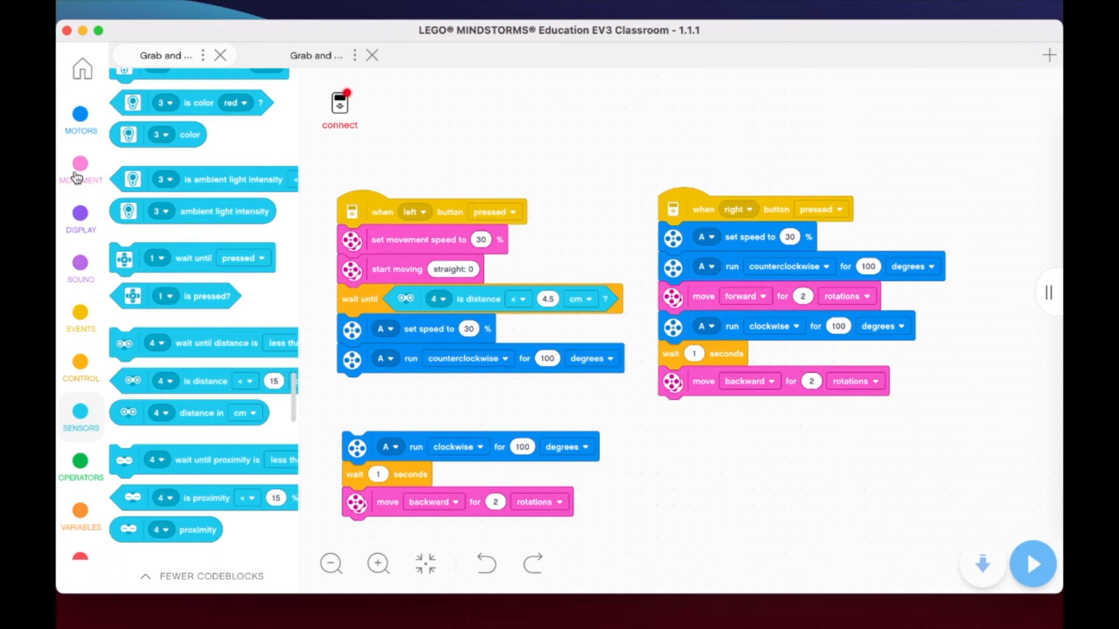
Add stop moving and a wait 1 seconds block after the distance wait.
left_click(80, 168)
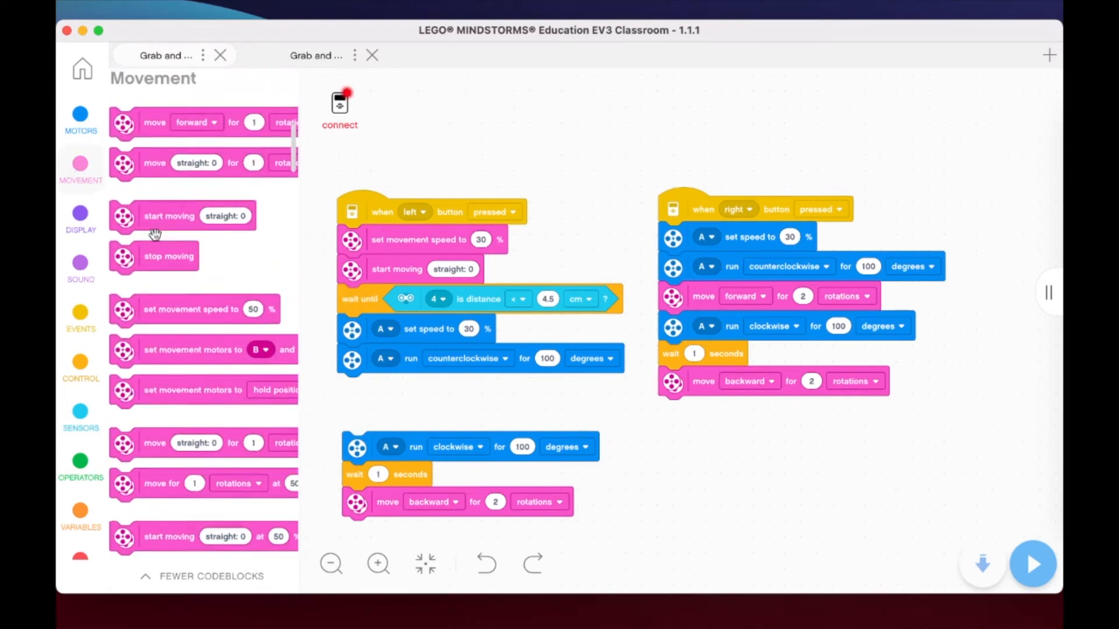
left_click_drag(168, 257, 339, 295)
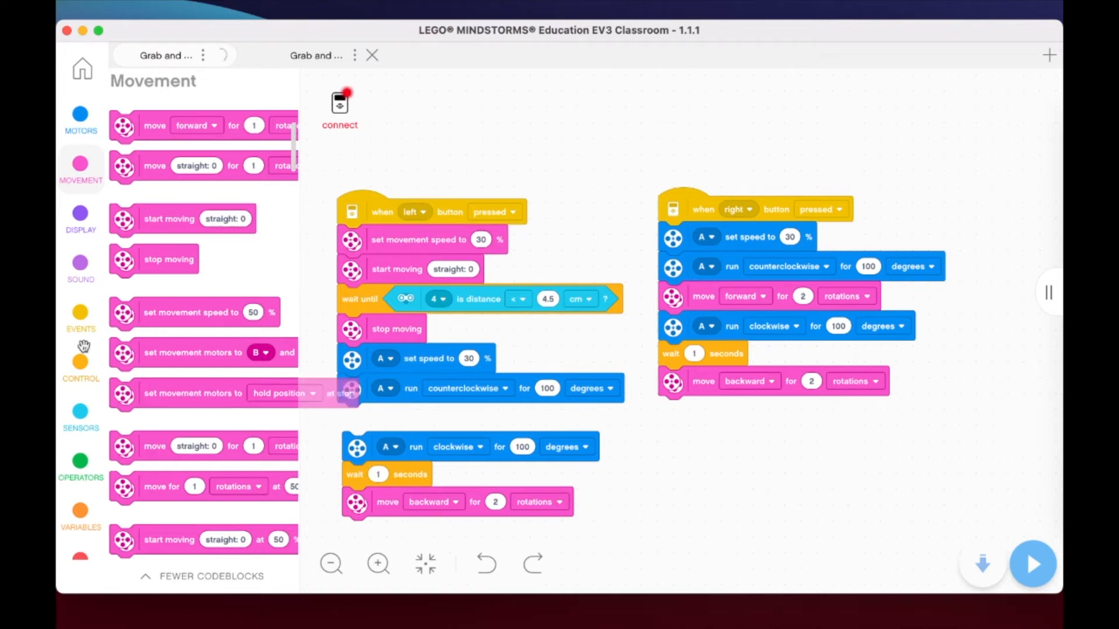
left_click(80, 363)
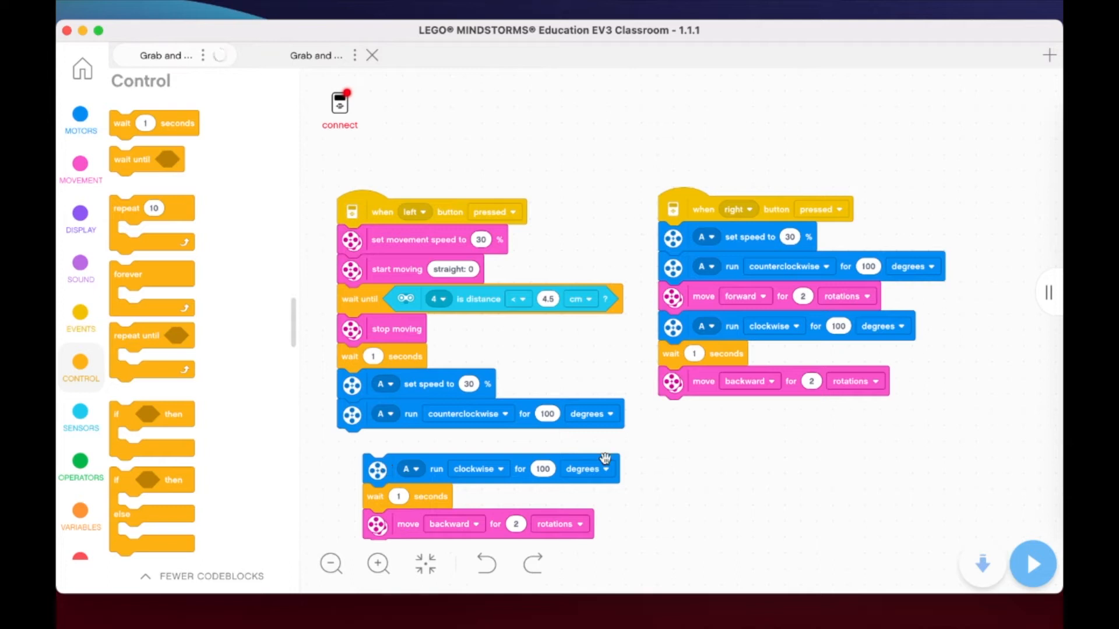
mouse_move(662, 490)
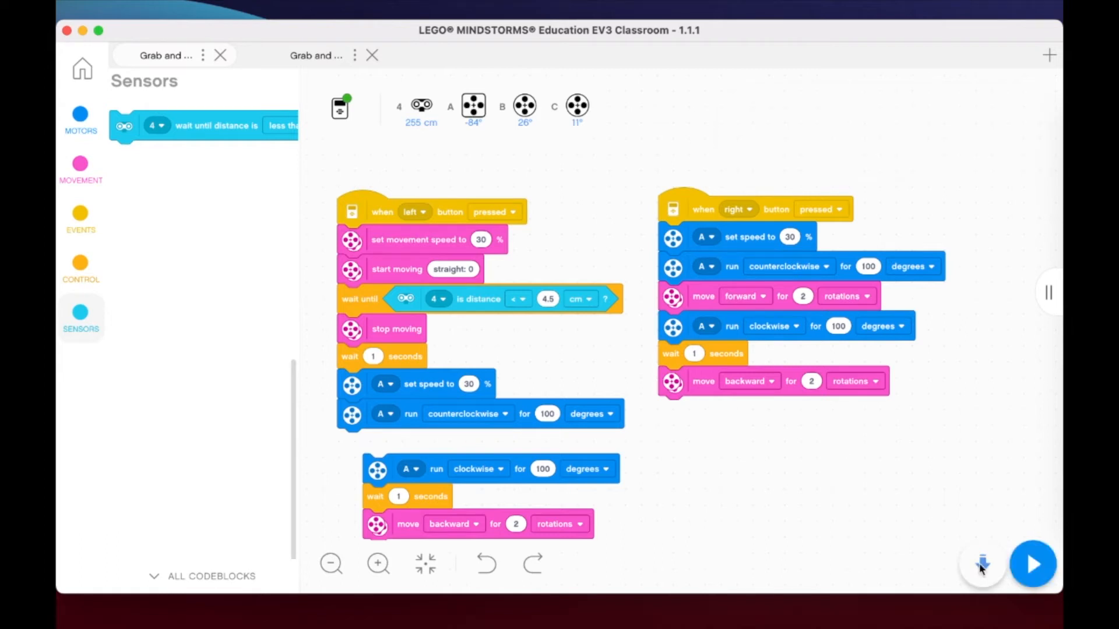
mouse_move(983, 564)
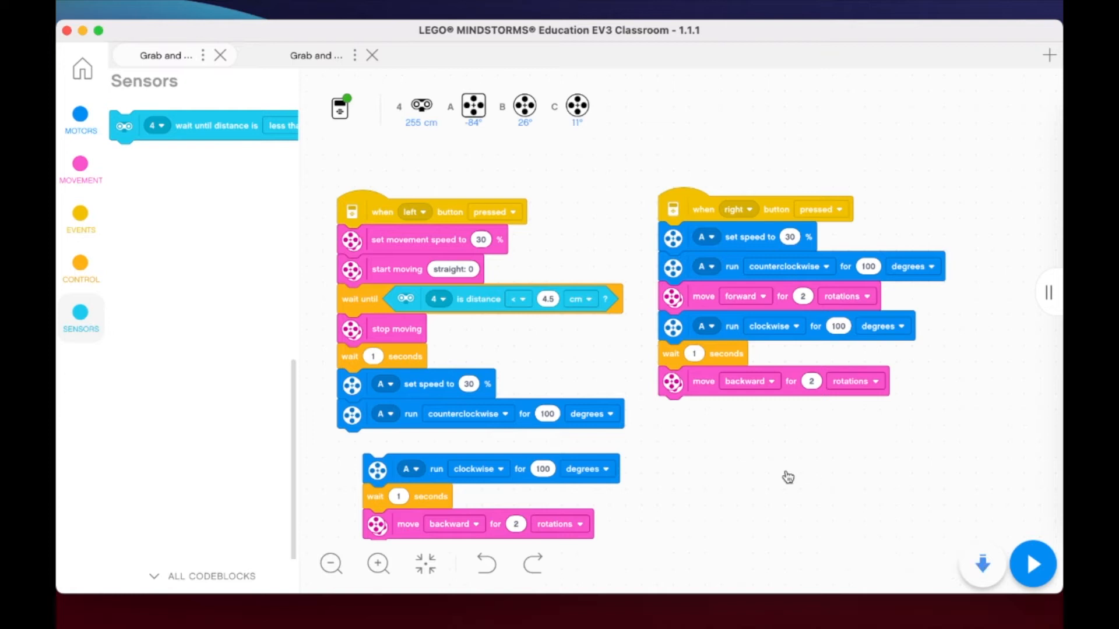
mouse_move(998, 98)
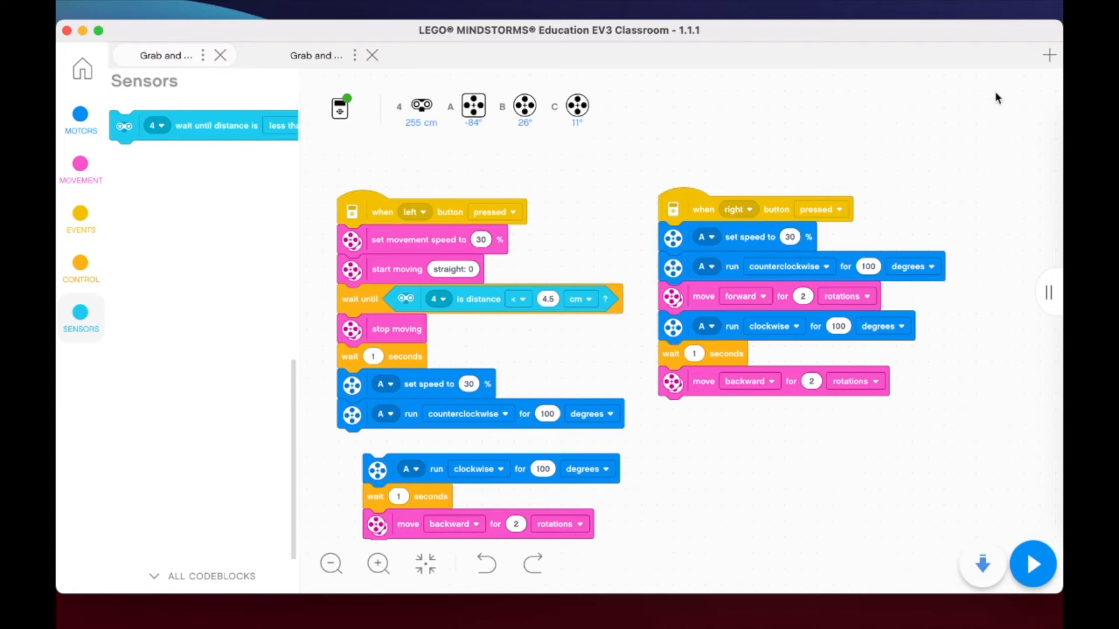
mouse_move(644, 612)
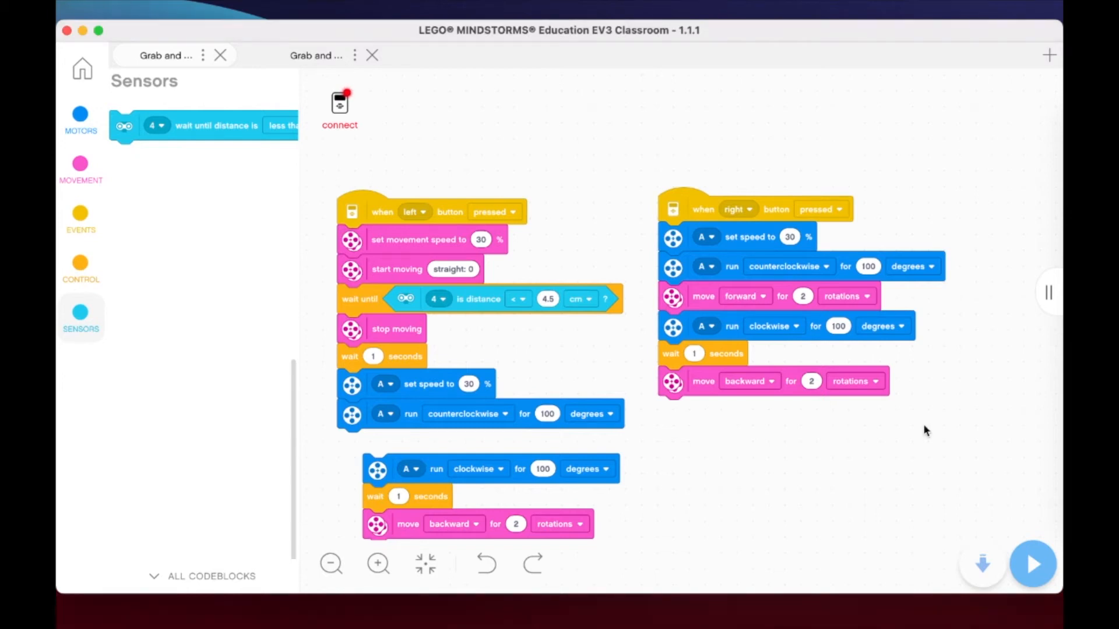
mouse_move(407, 504)
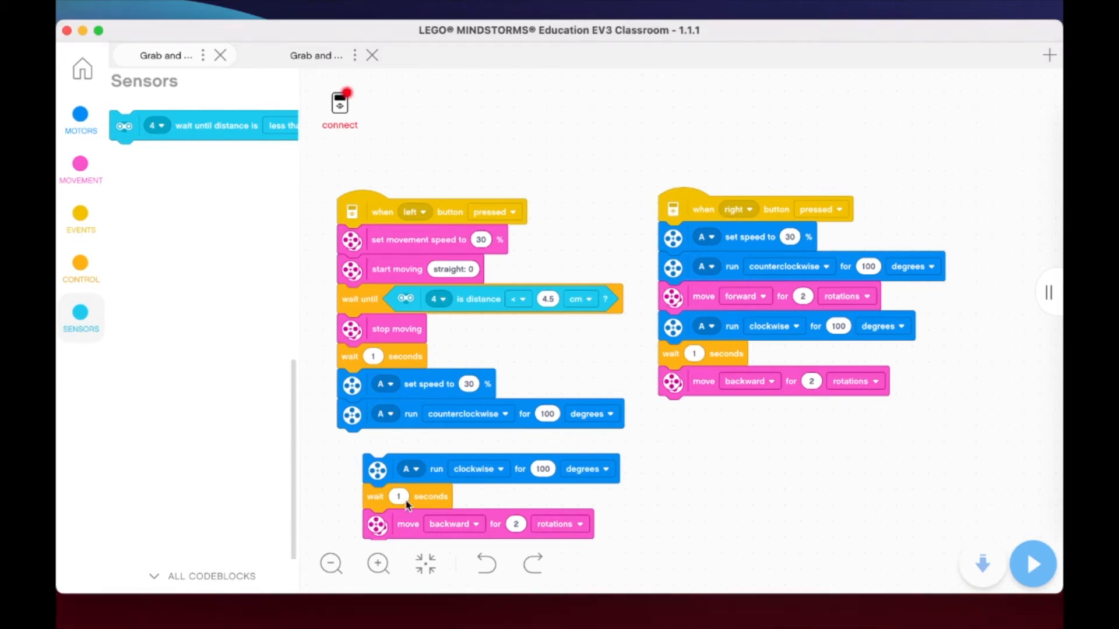
Move the loose clockwise, wait and backward blocks beneath the right-button stack.
left_click_drag(377, 469, 609, 440)
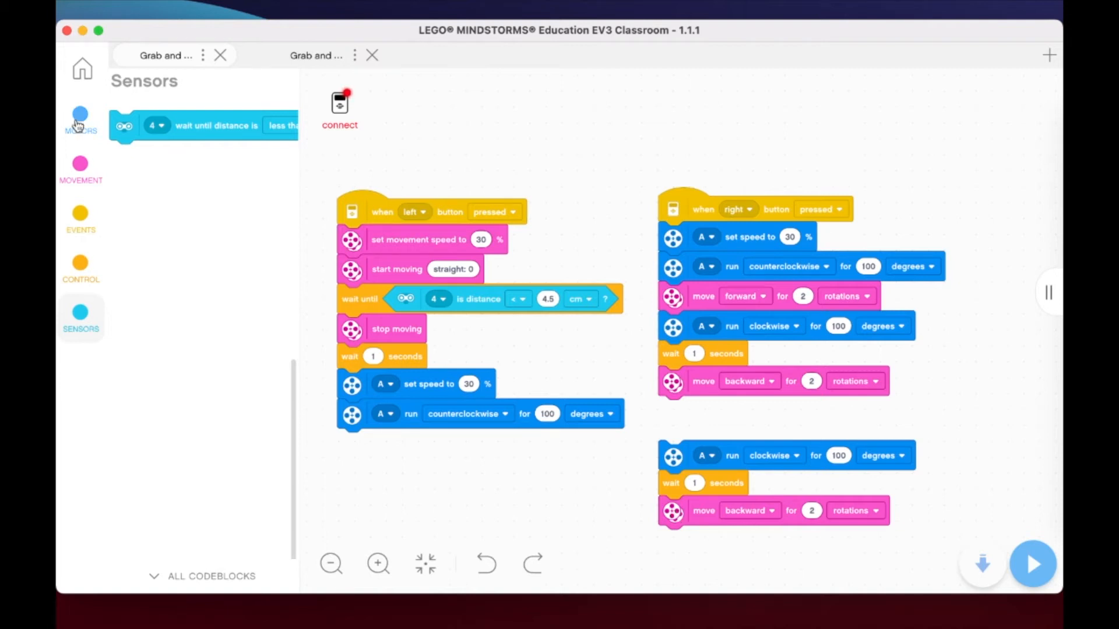
left_click(80, 513)
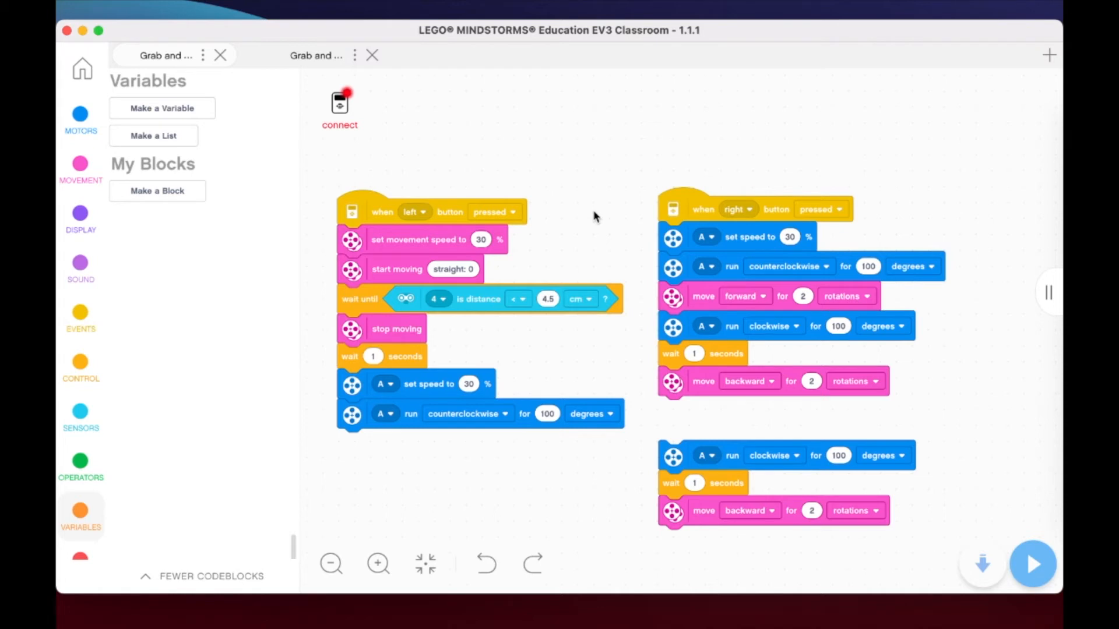
Place a reset timer block directly under the 'when left button pressed' hat.
left_click(80, 416)
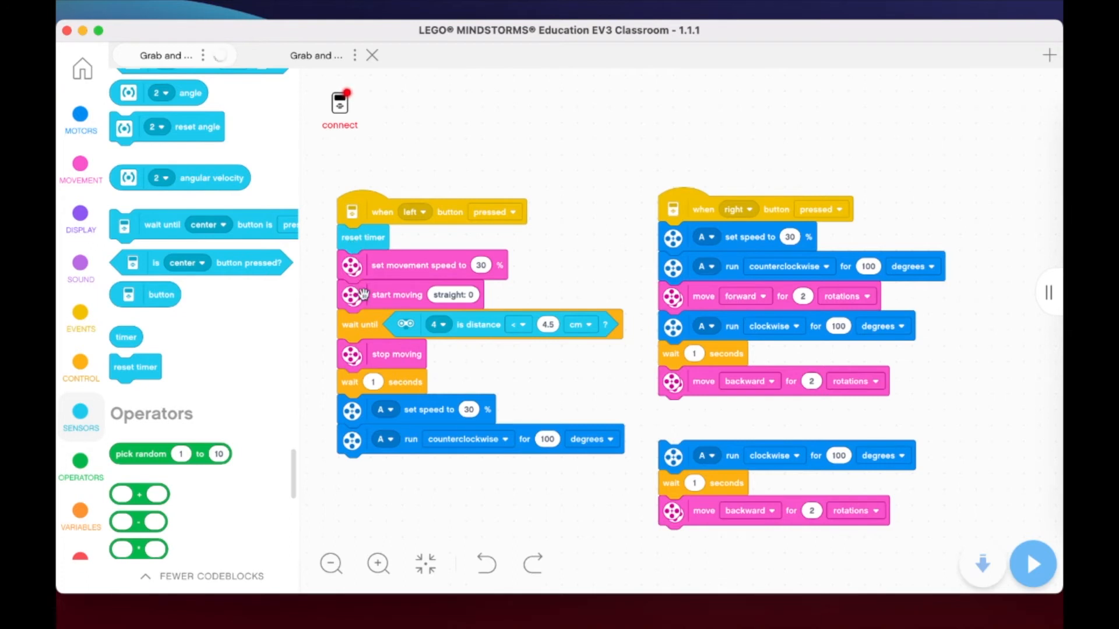
mouse_move(521, 338)
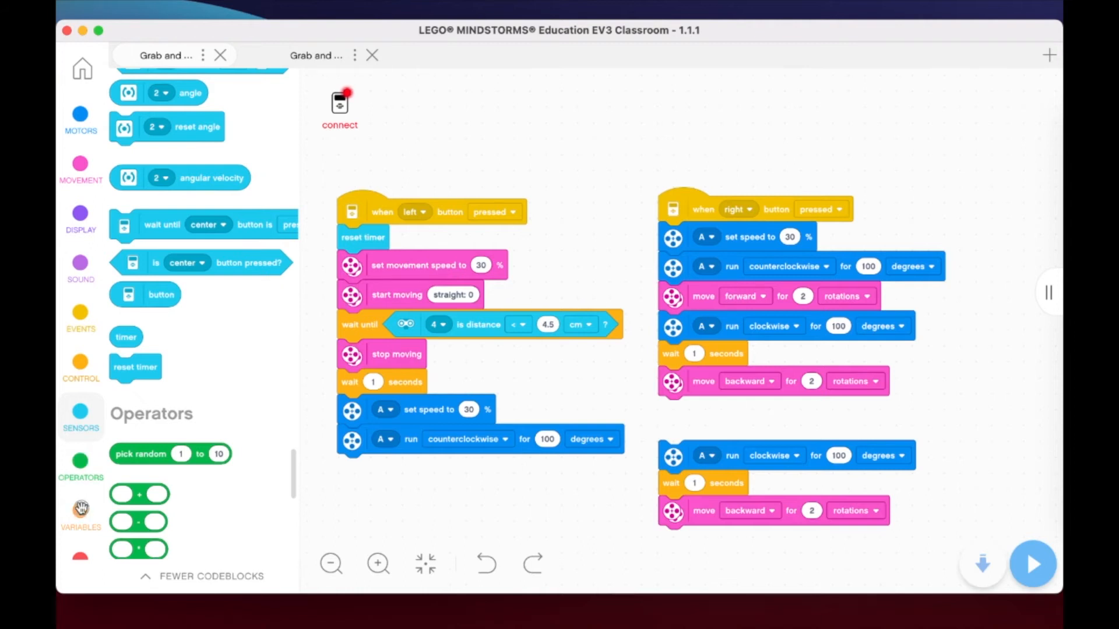
Create a variable named timer and set it to the timer reading right after stop moving.
left_click(80, 514)
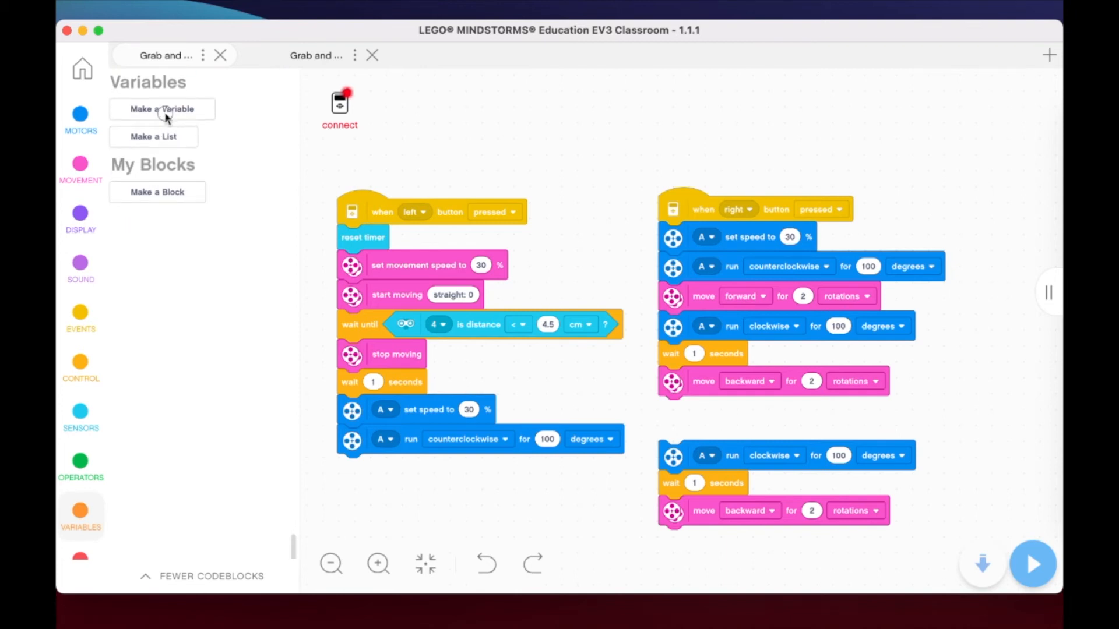
left_click(162, 109)
type("timer")
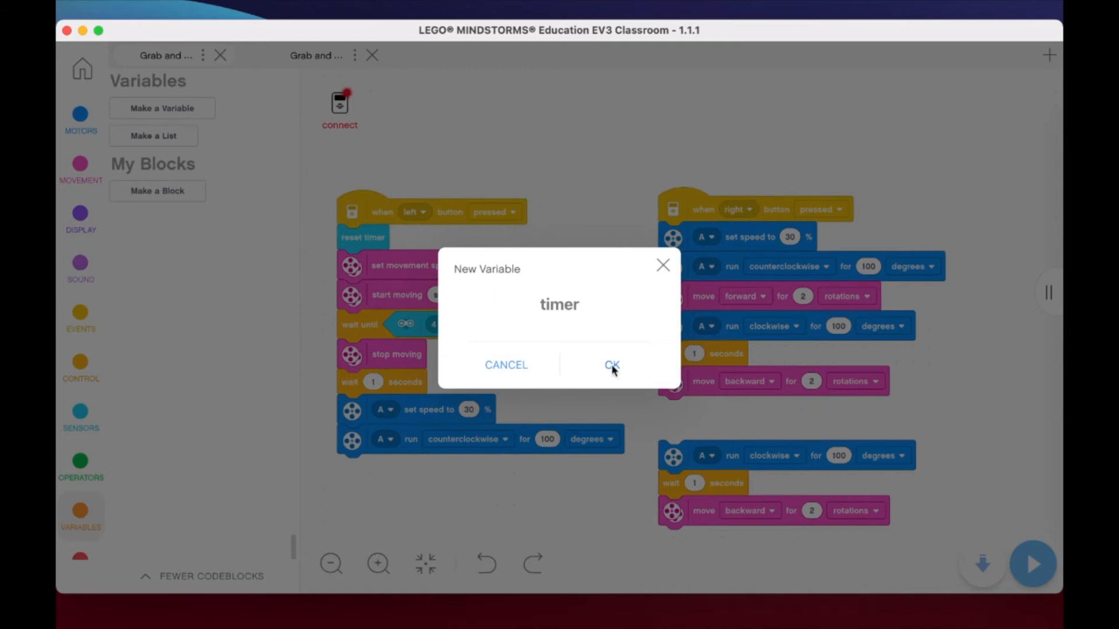
left_click(610, 365)
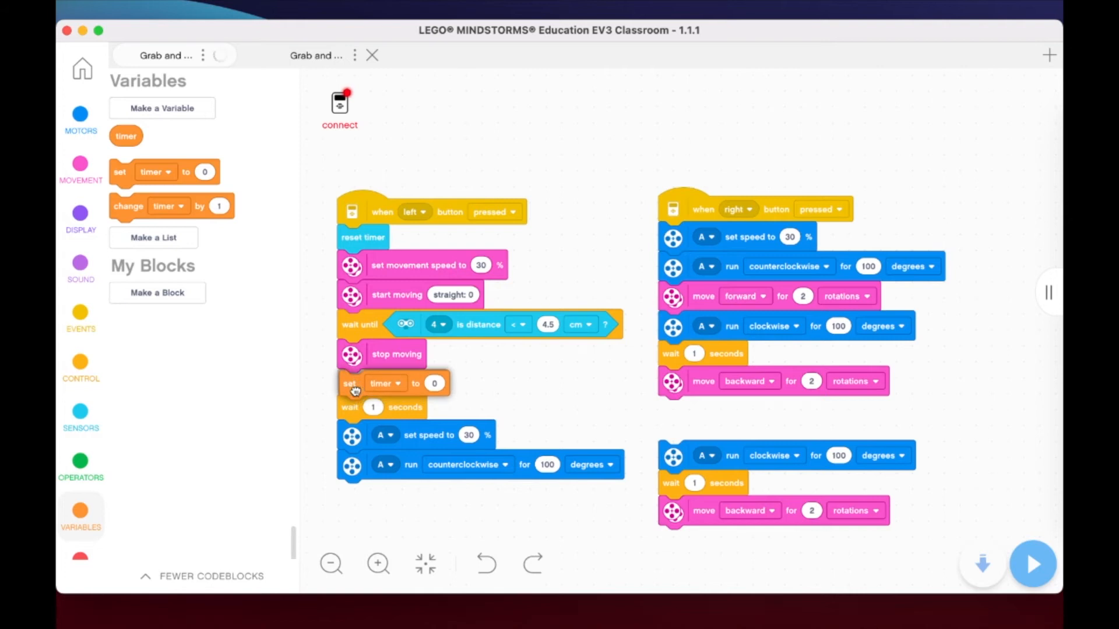
left_click(80, 414)
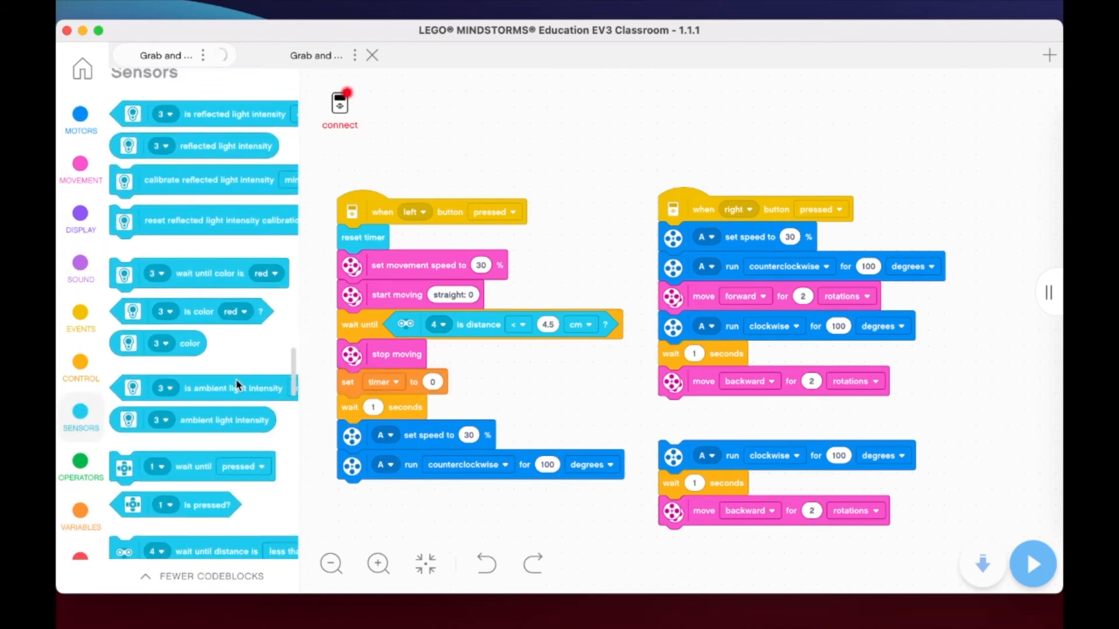
scroll("down", 3)
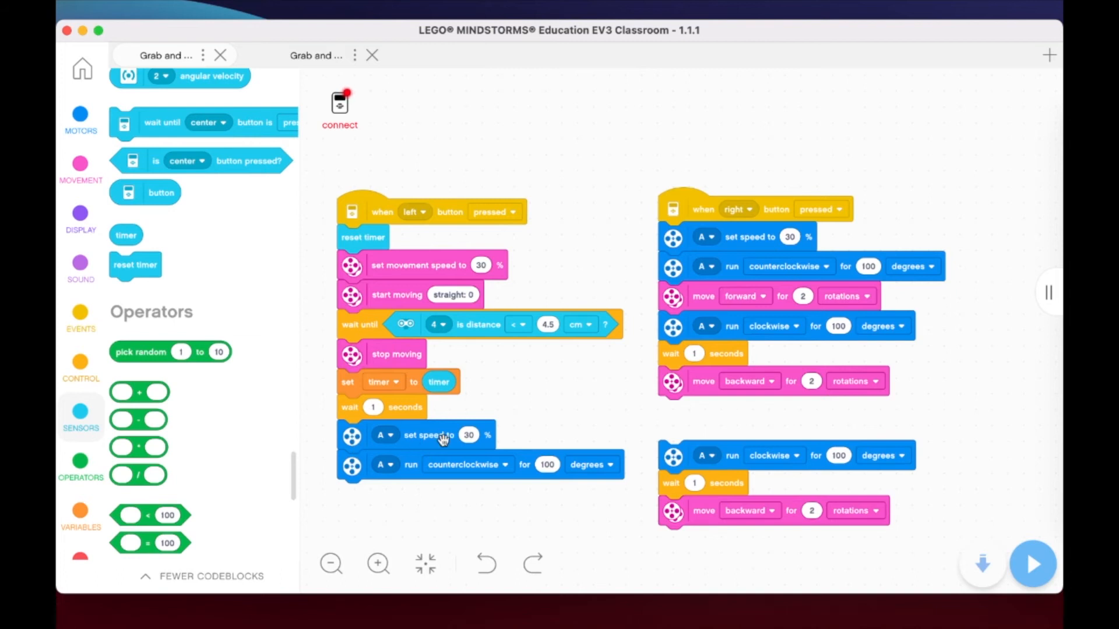
mouse_move(354, 438)
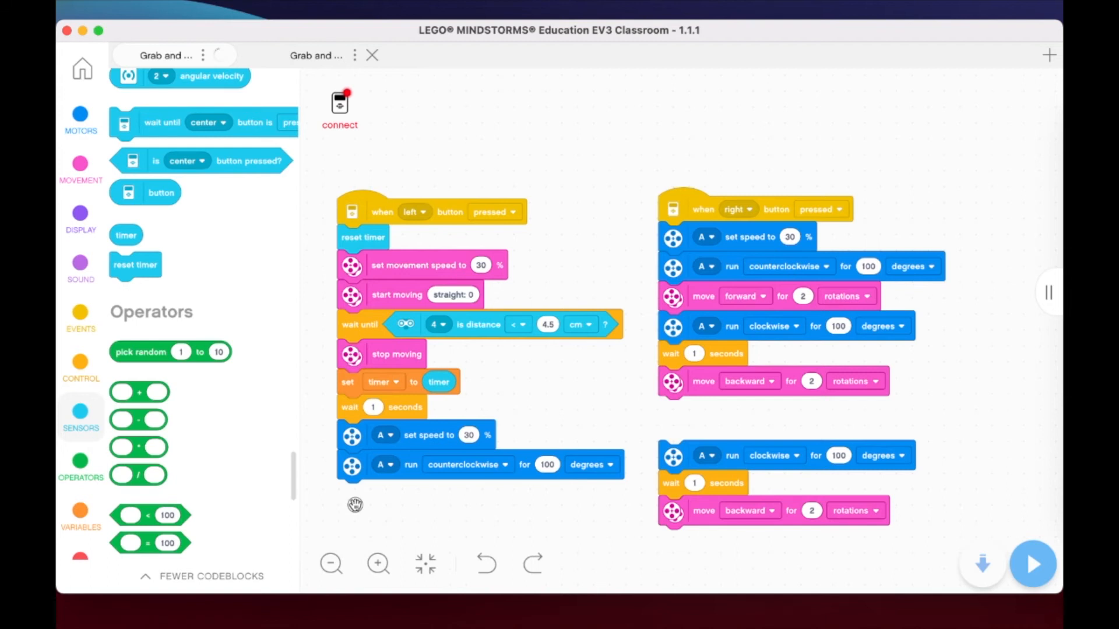
Detach the claw motor blocks and bring in a move for 1 rotations block from Movement.
left_click_drag(350, 435, 355, 504)
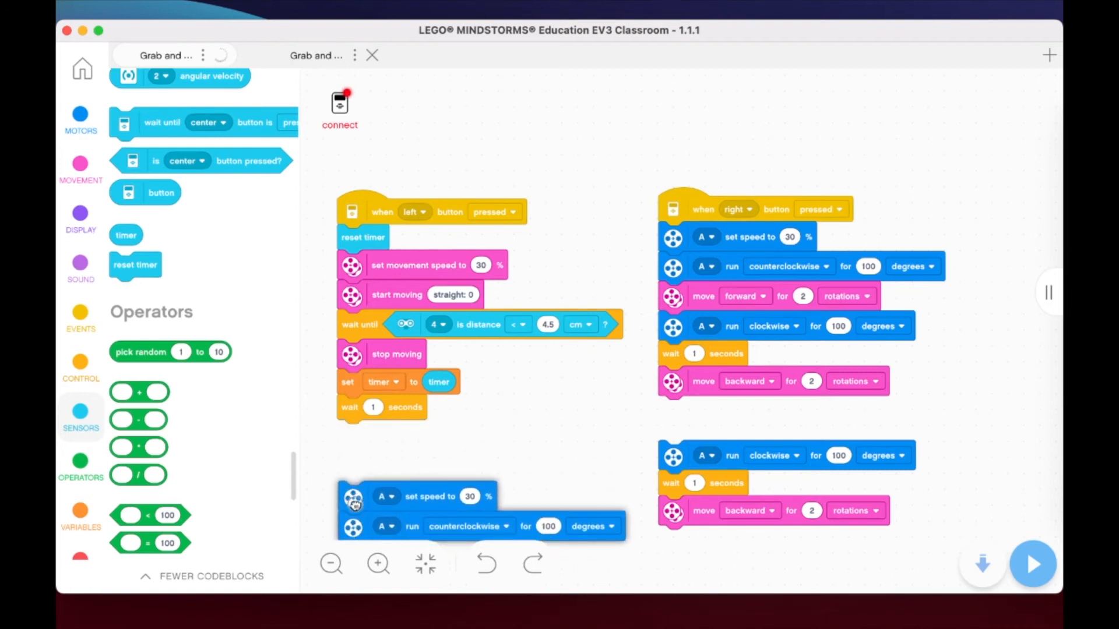
left_click(81, 167)
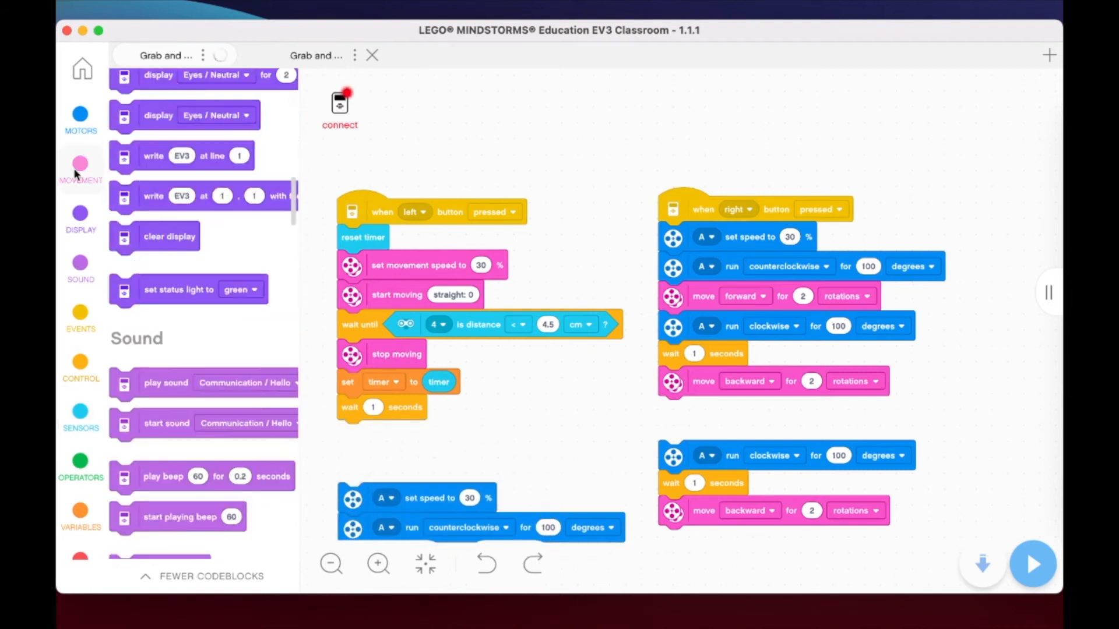
left_click(81, 165)
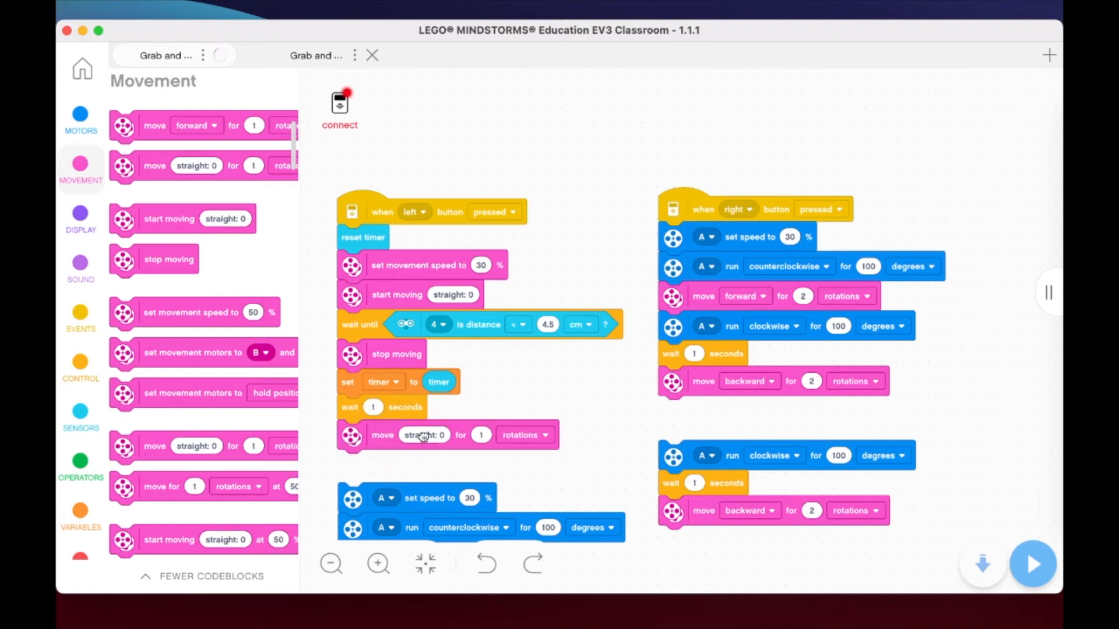
left_click(424, 435)
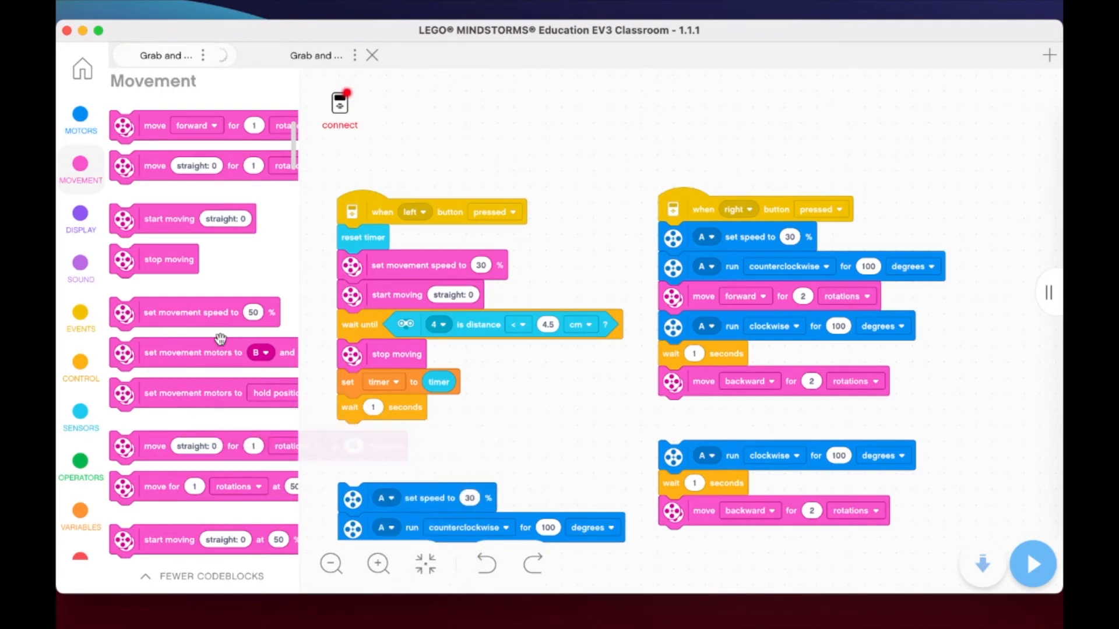
scroll("down", 3)
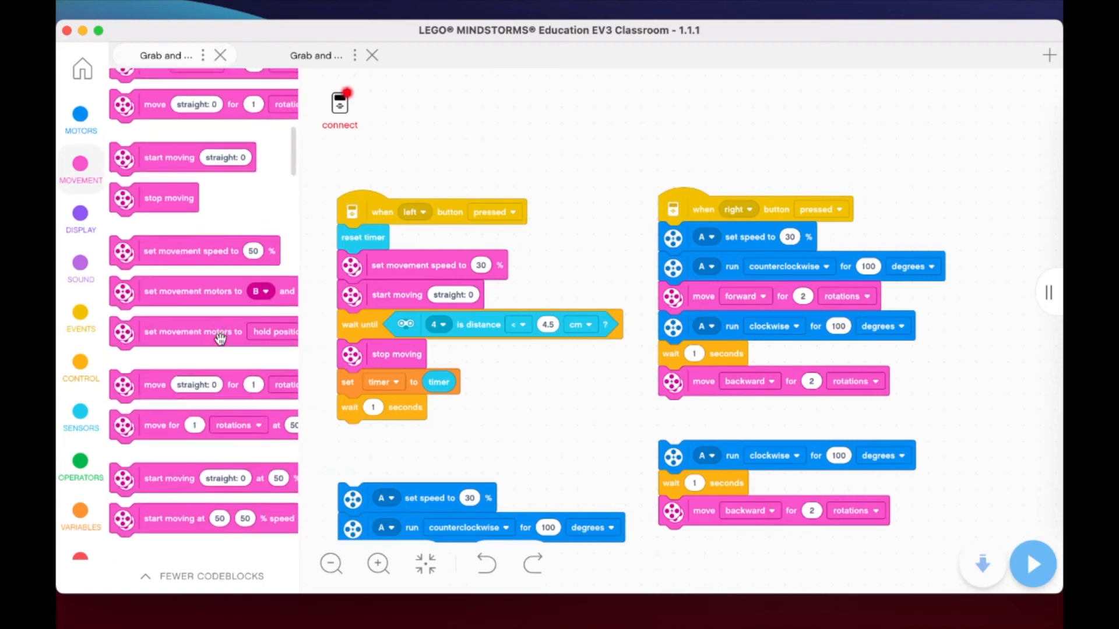
scroll("down", 3)
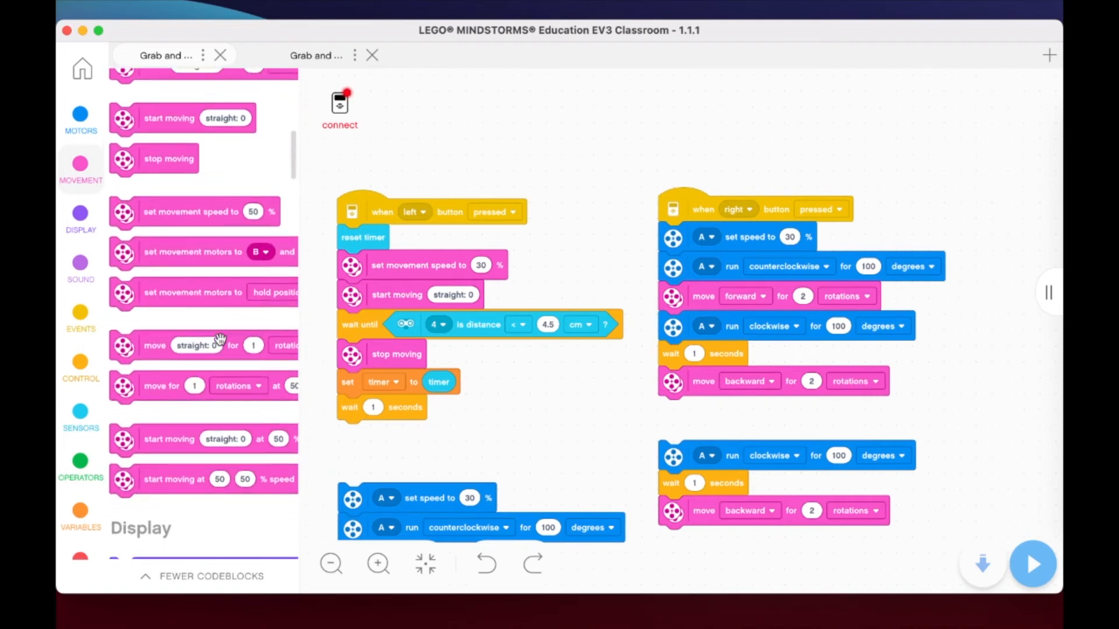
scroll("down", 3)
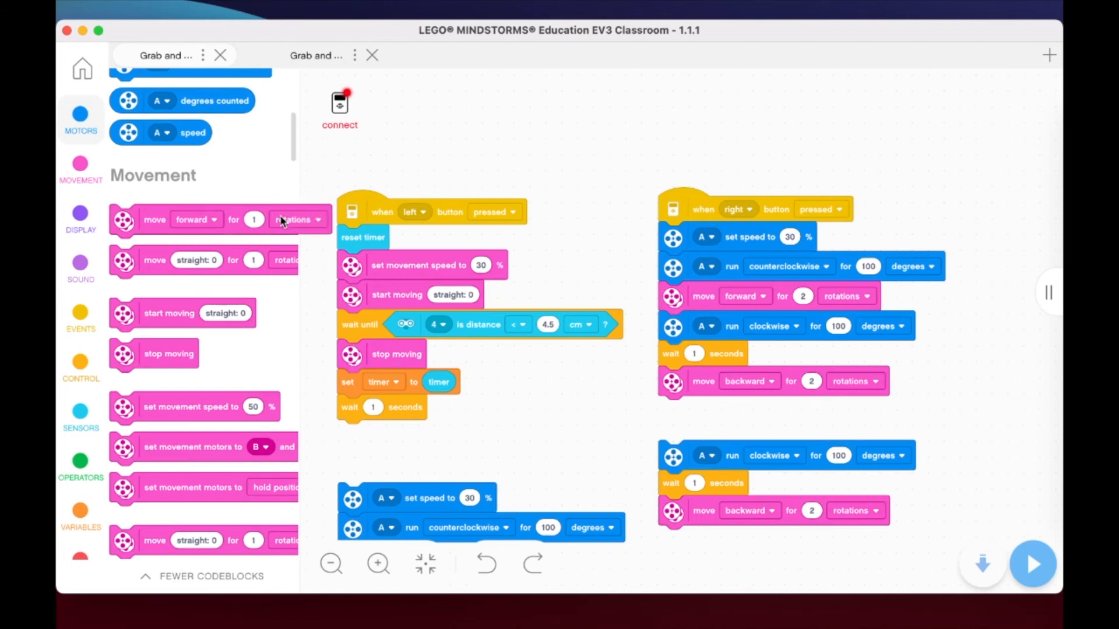
mouse_move(321, 376)
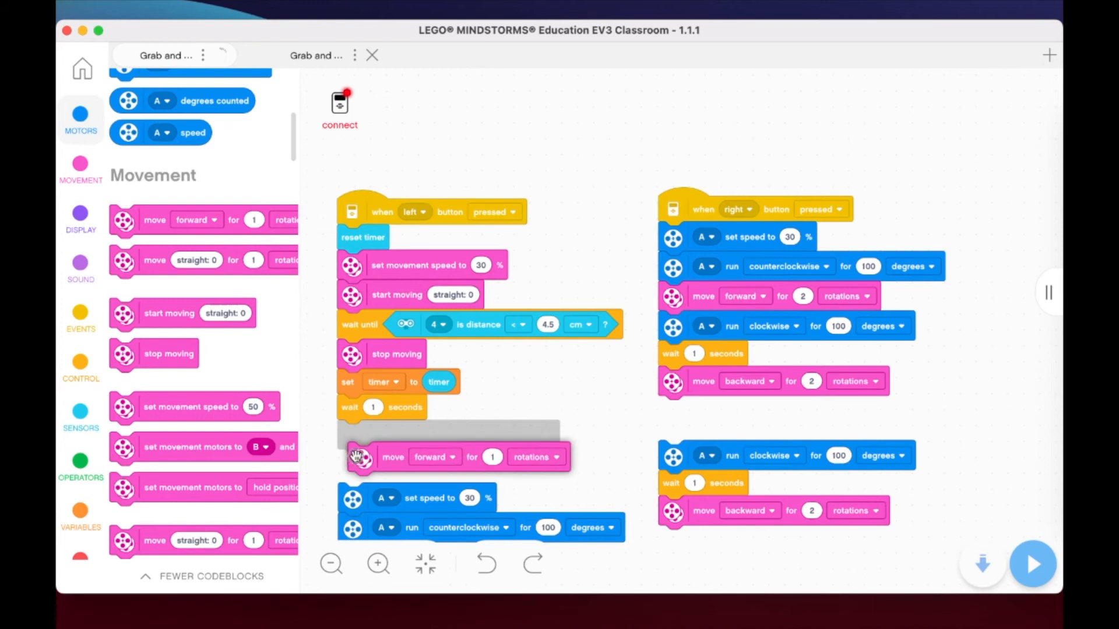
Attach the move block under wait 1 seconds and set its direction to backward.
left_click_drag(360, 457, 456, 448)
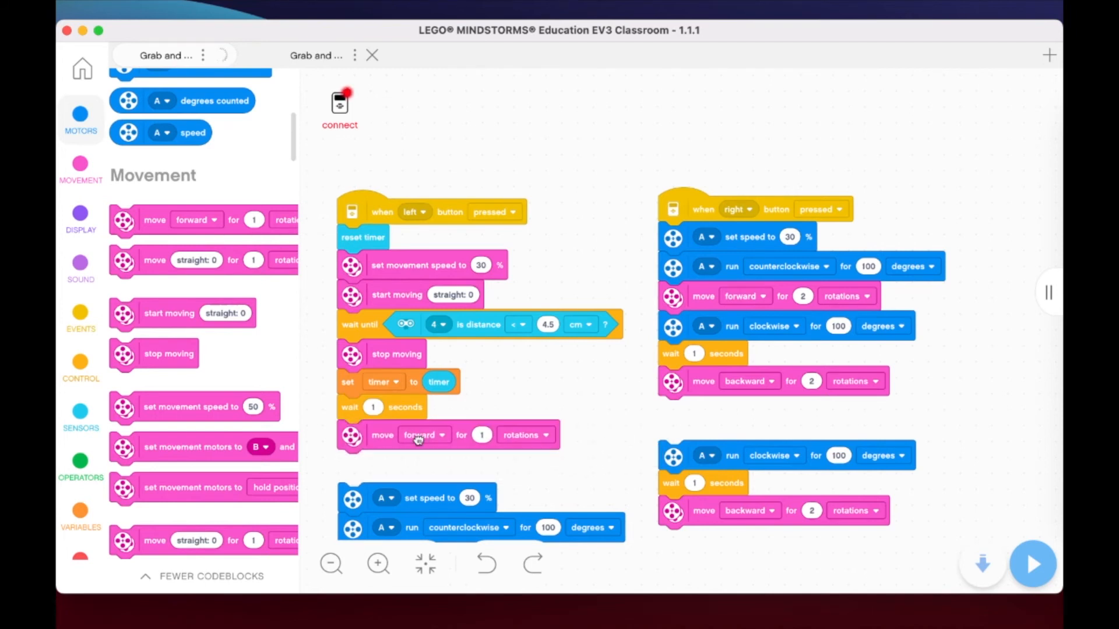
left_click(425, 434)
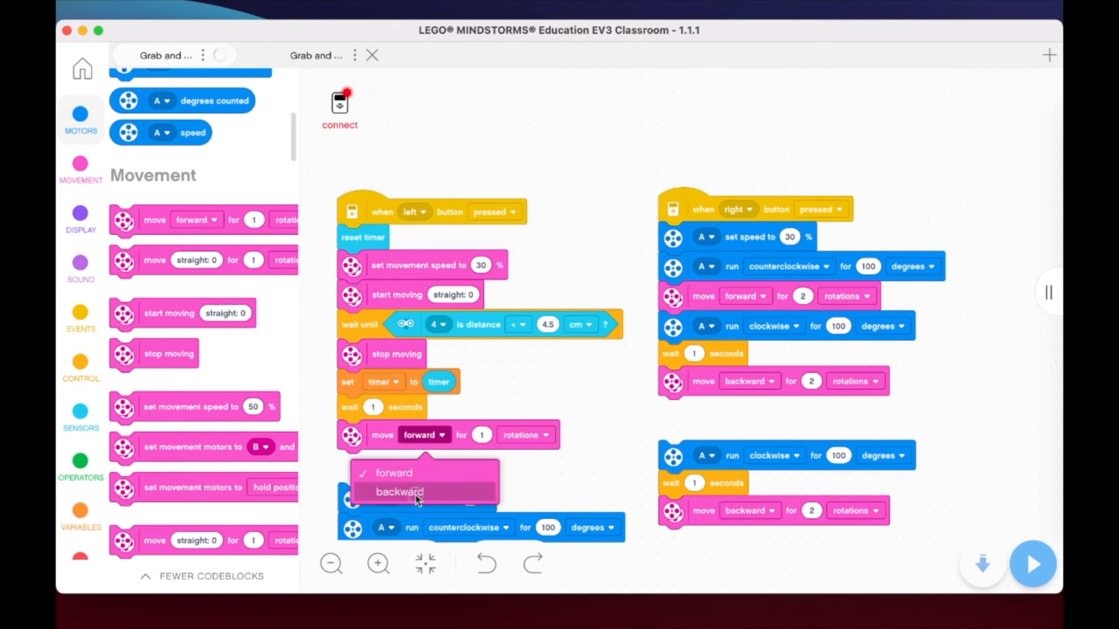
left_click(398, 492)
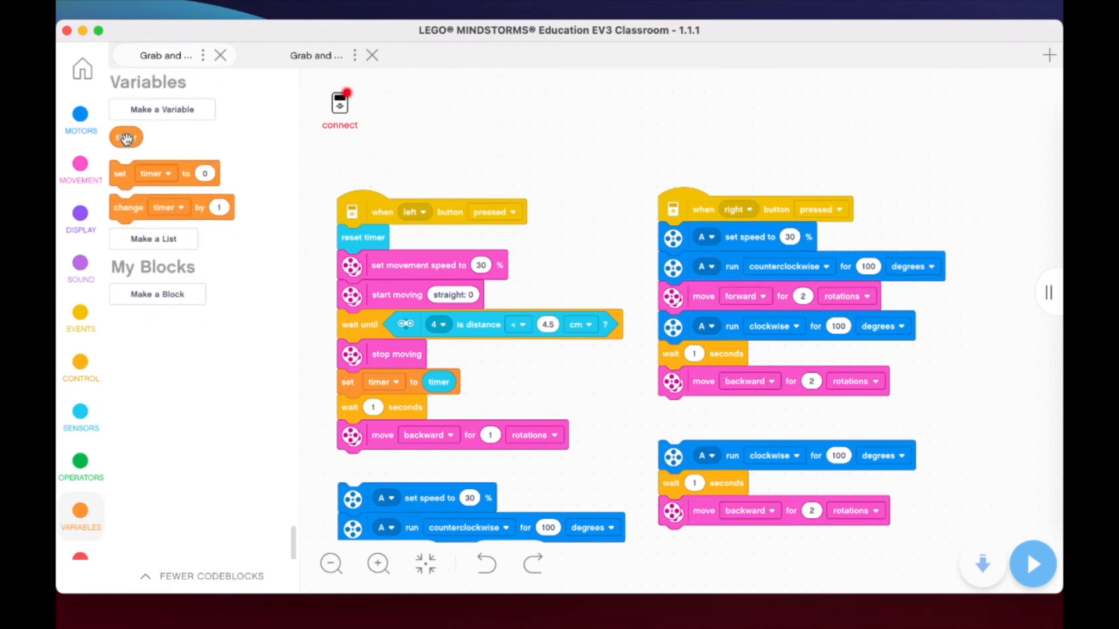
Make the backward move run for the timer variable's value in seconds.
left_click_drag(126, 136, 494, 428)
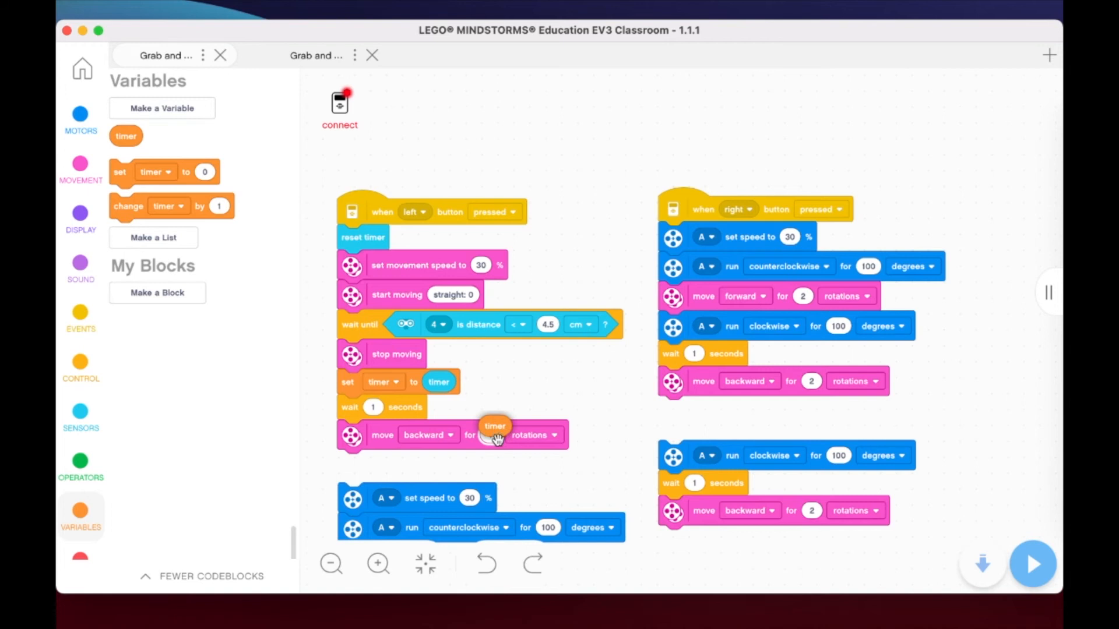
left_click(547, 434)
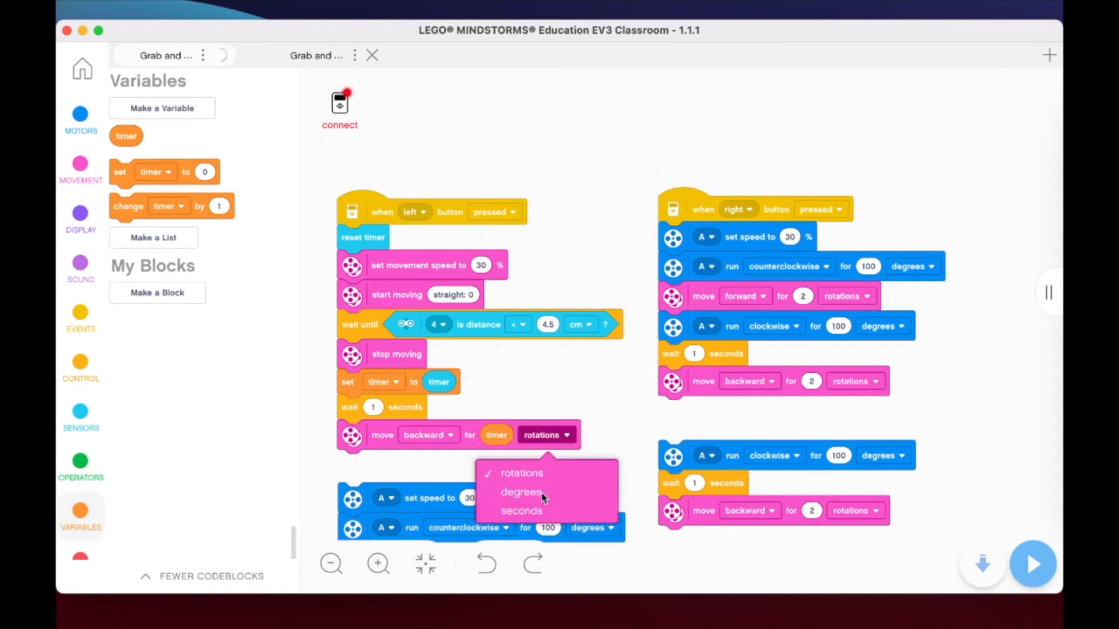
left_click(521, 511)
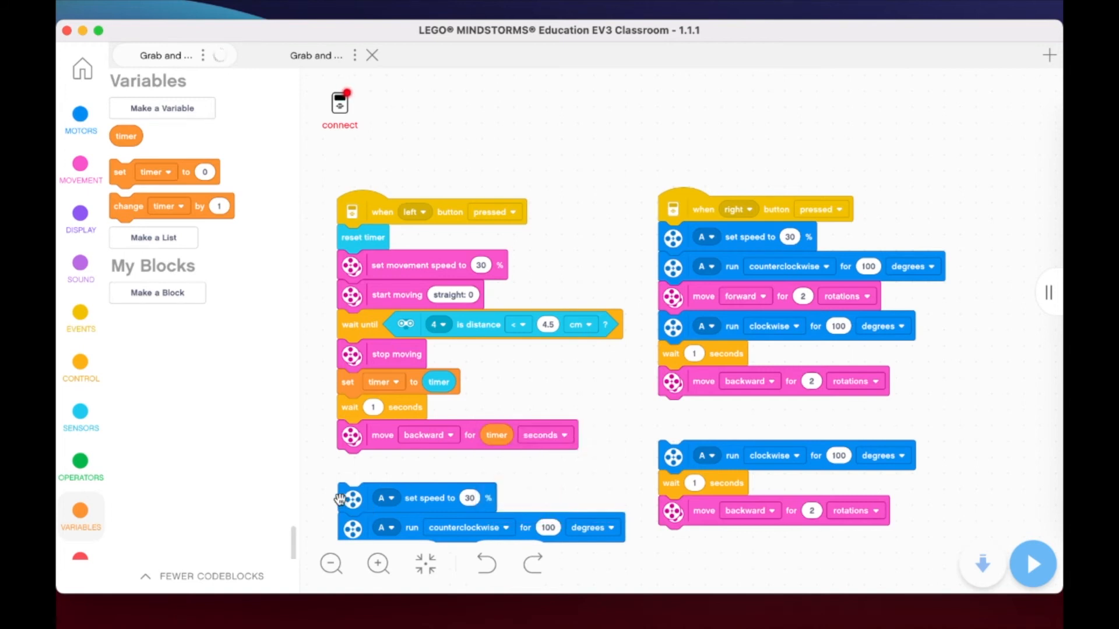
mouse_move(350, 500)
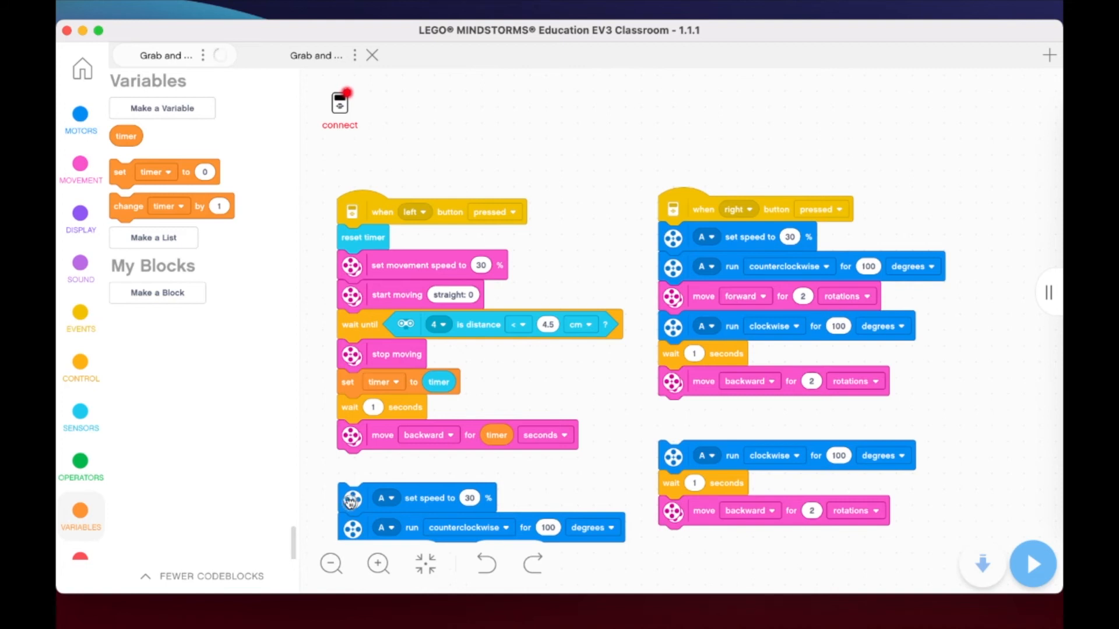
Place the motor A set speed and run counterclockwise blocks after the wait.
left_click_drag(350, 498, 350, 477)
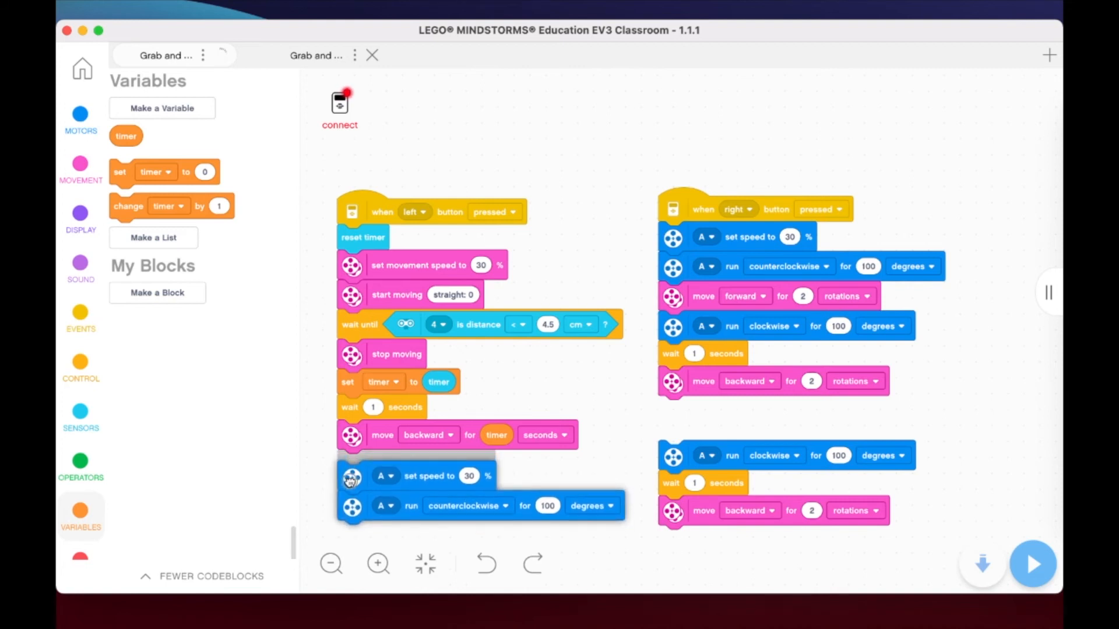
left_click_drag(350, 475, 360, 412)
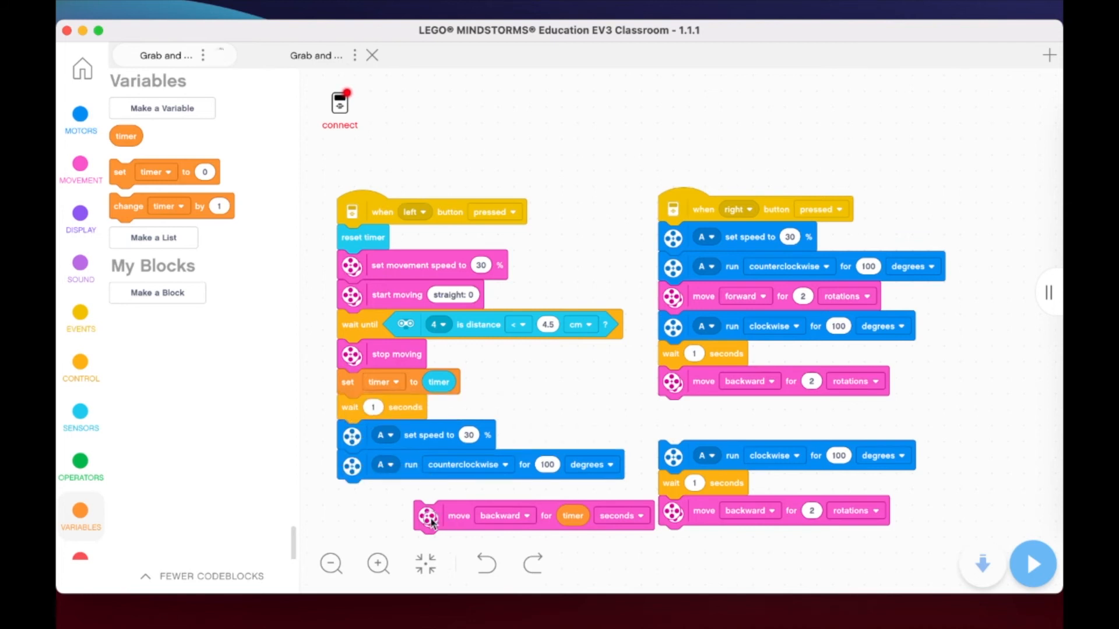
Snap the 'move backward for timer seconds' block under 'run counterclockwise' and zoom out to review the stack.
left_click_drag(458, 515, 384, 497)
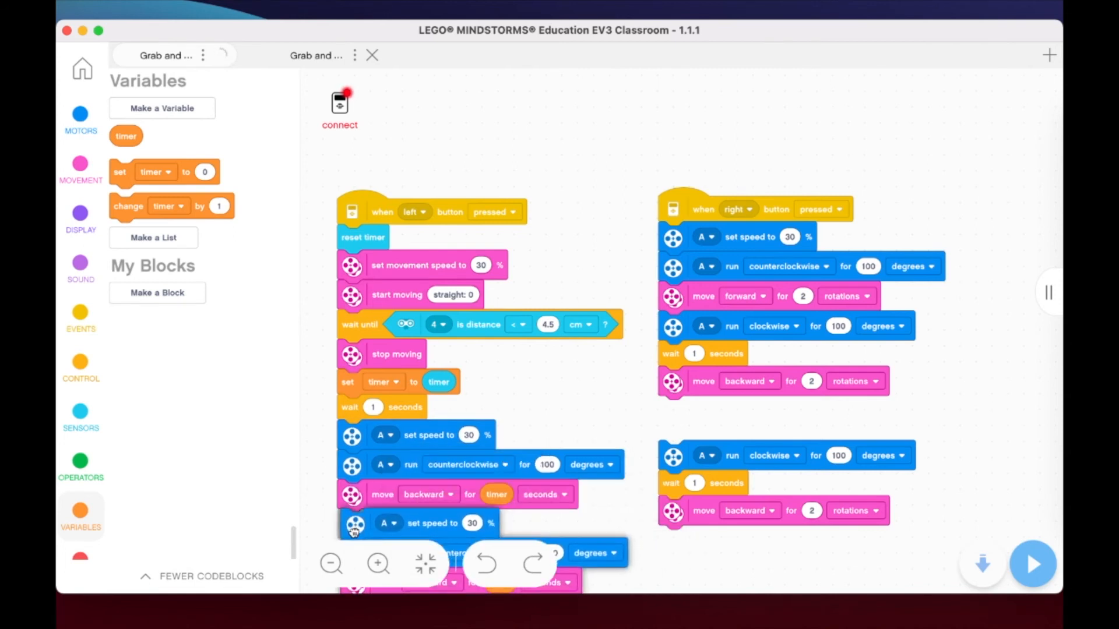
left_click(330, 564)
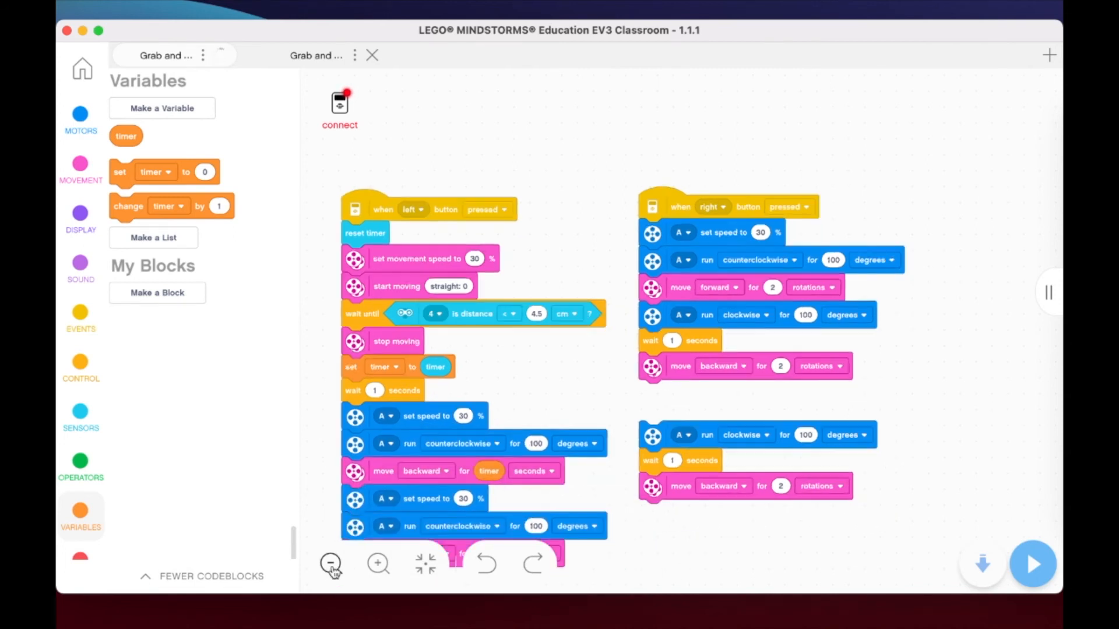
left_click(377, 564)
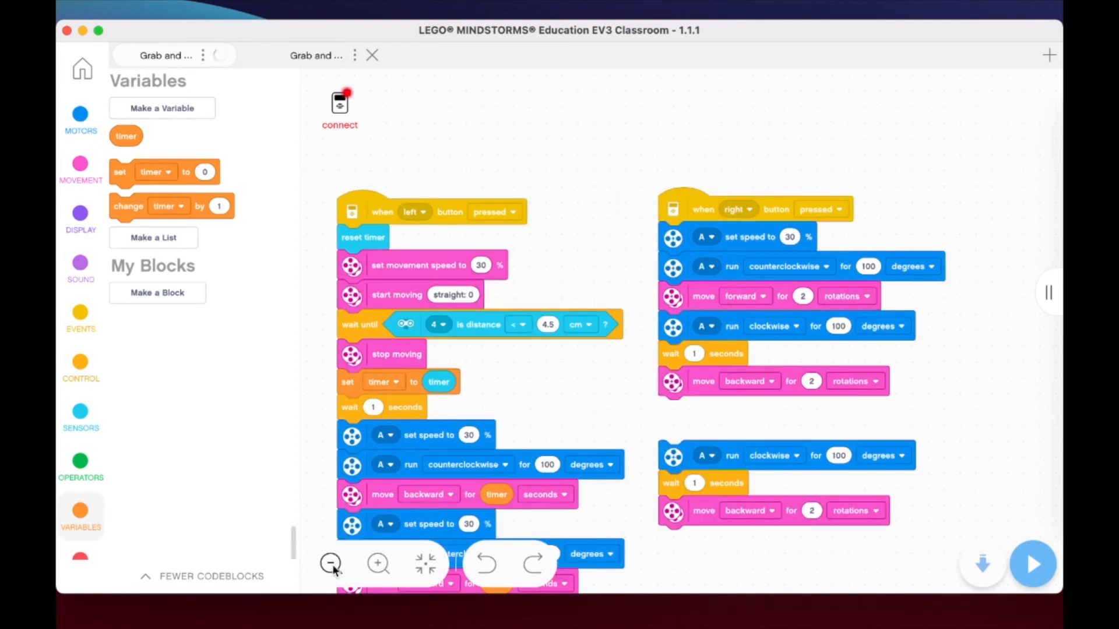
left_click(330, 564)
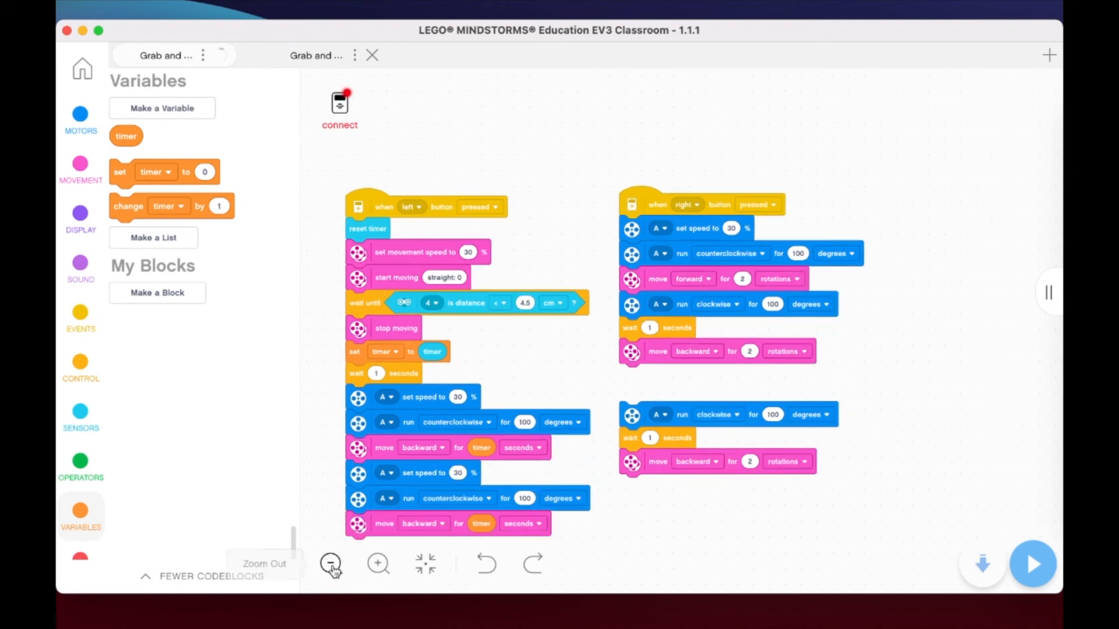
left_click(471, 498)
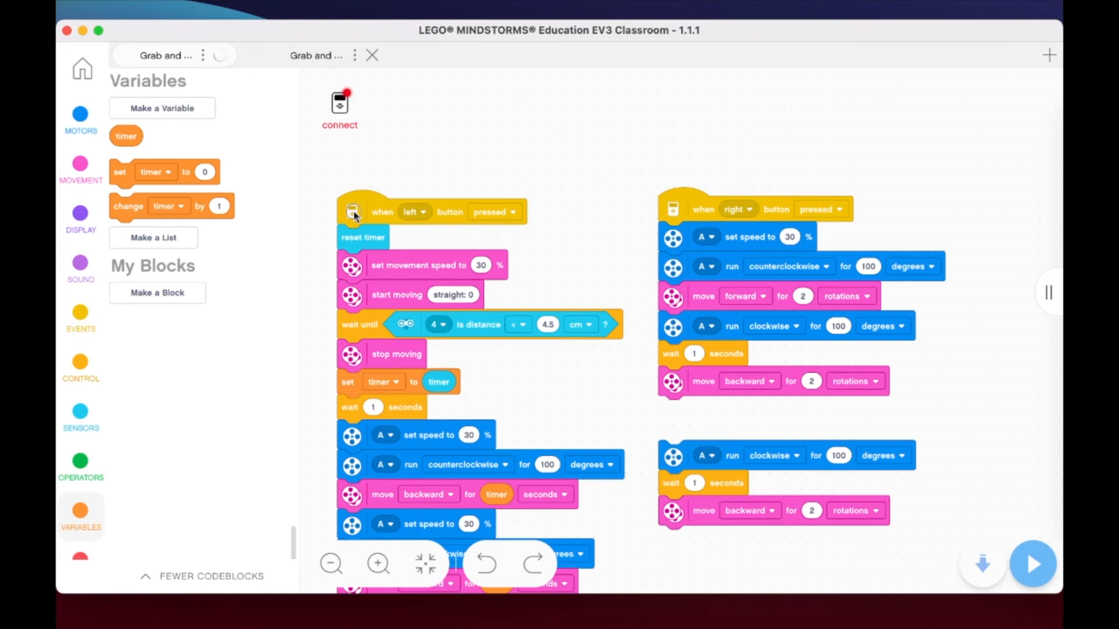
Move the left-button stack higher on the canvas so its final clockwise 100-degree motor block is visible.
left_click_drag(352, 211, 387, 146)
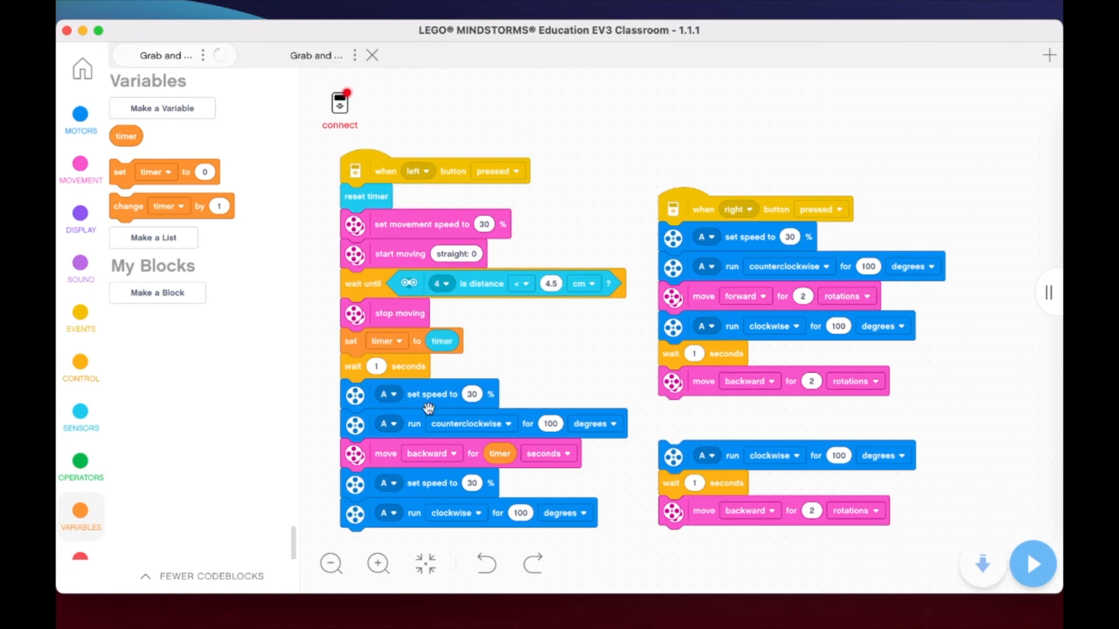
mouse_move(475, 455)
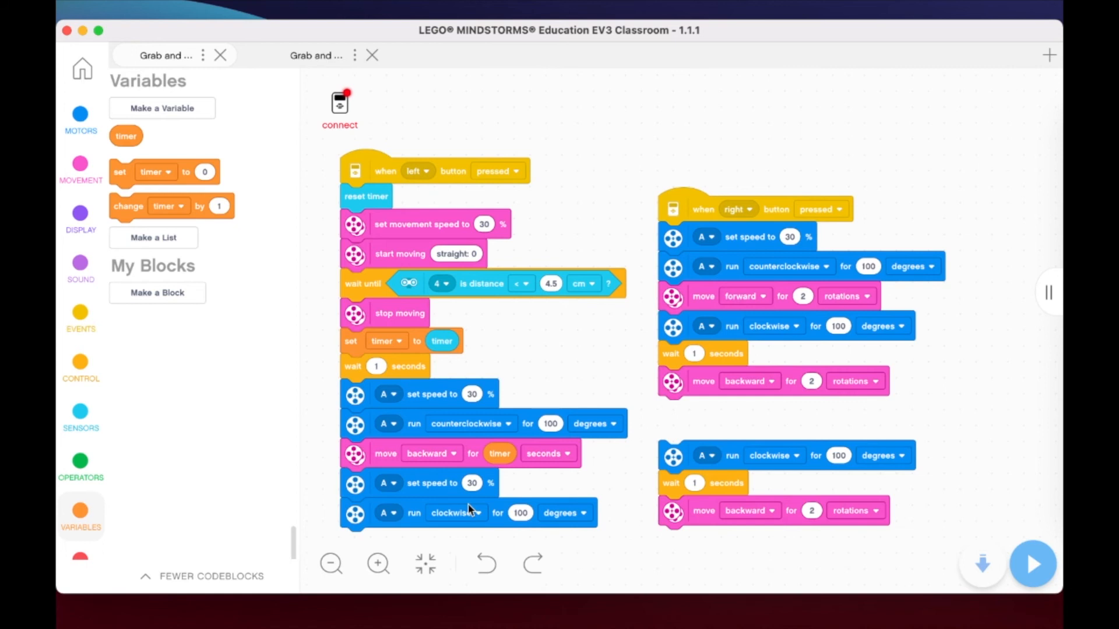
mouse_move(968, 278)
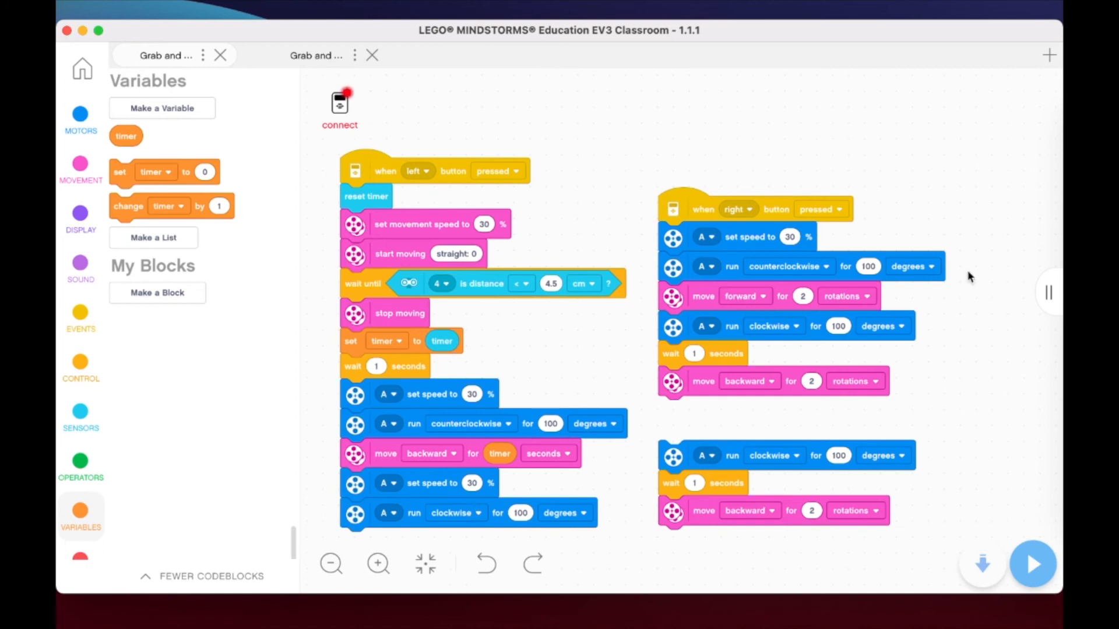